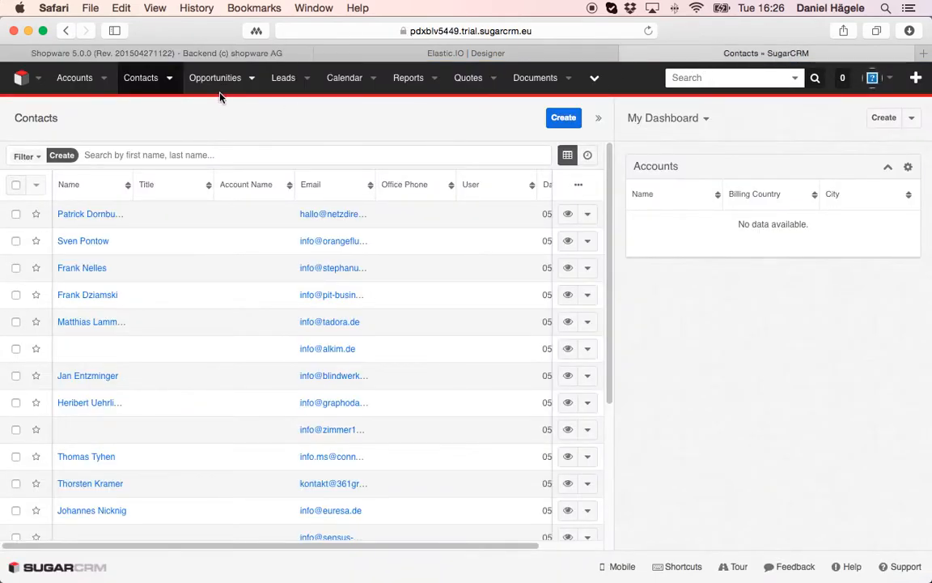
mouse_move(191, 123)
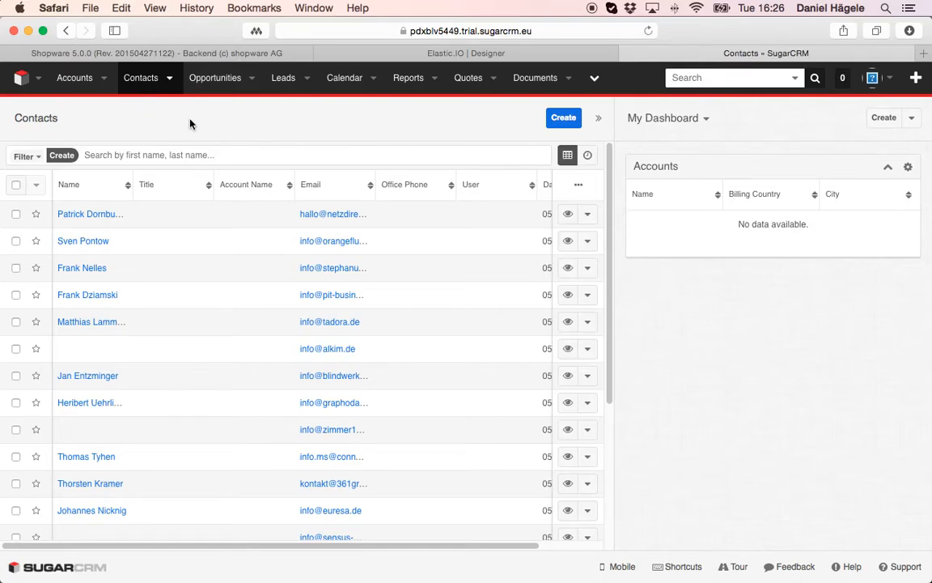
Switch from the SugarCRM contacts list to the elastic.io dashboard
click(466, 51)
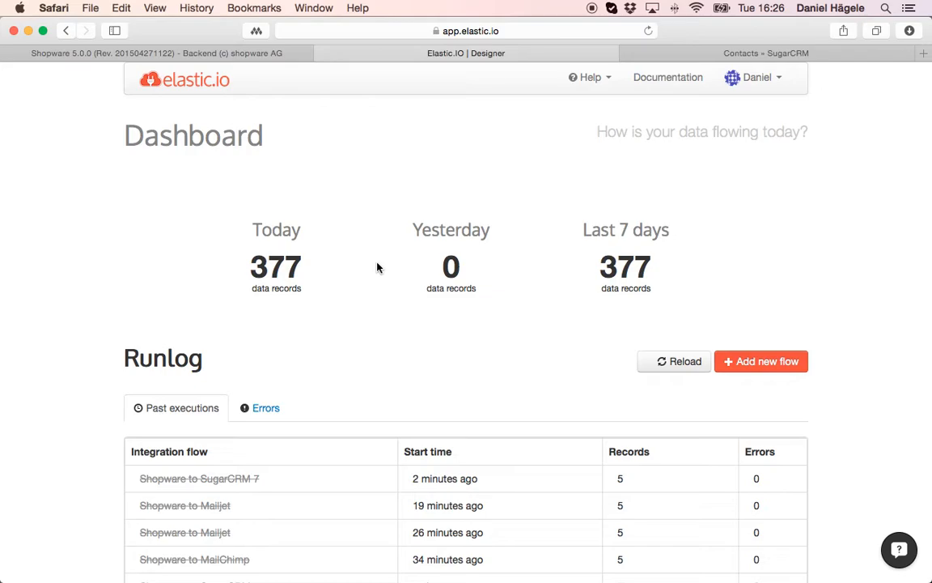
mouse_move(204, 128)
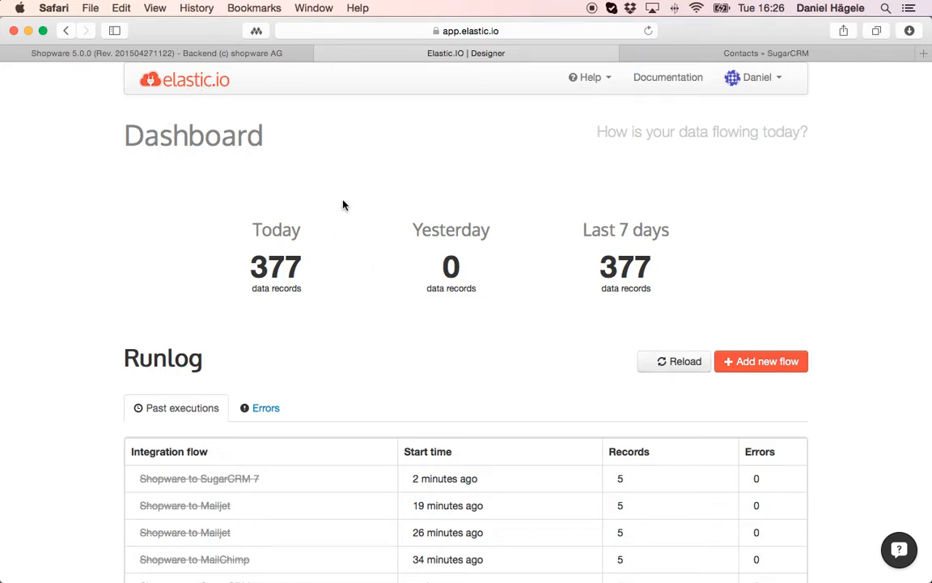
mouse_move(705, 378)
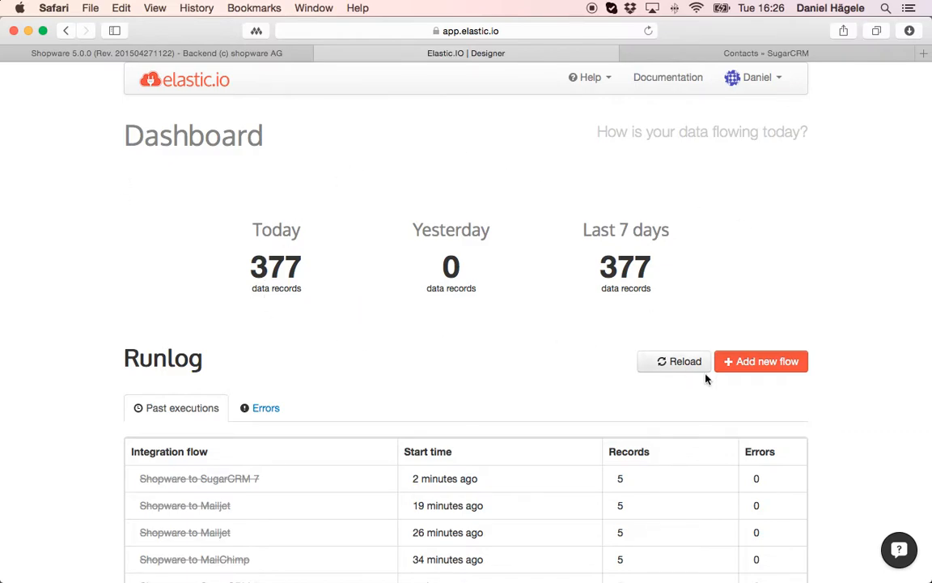
mouse_move(392, 369)
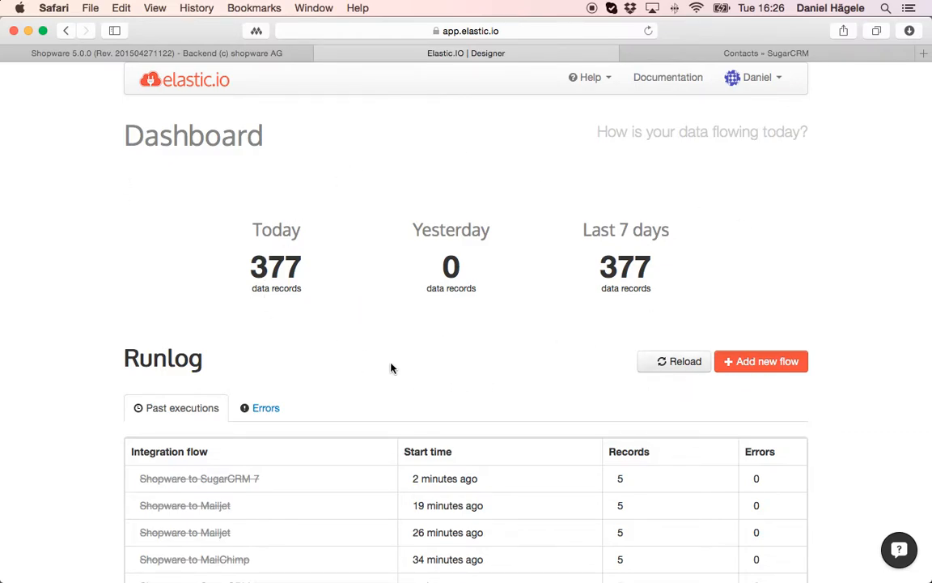
mouse_move(781, 440)
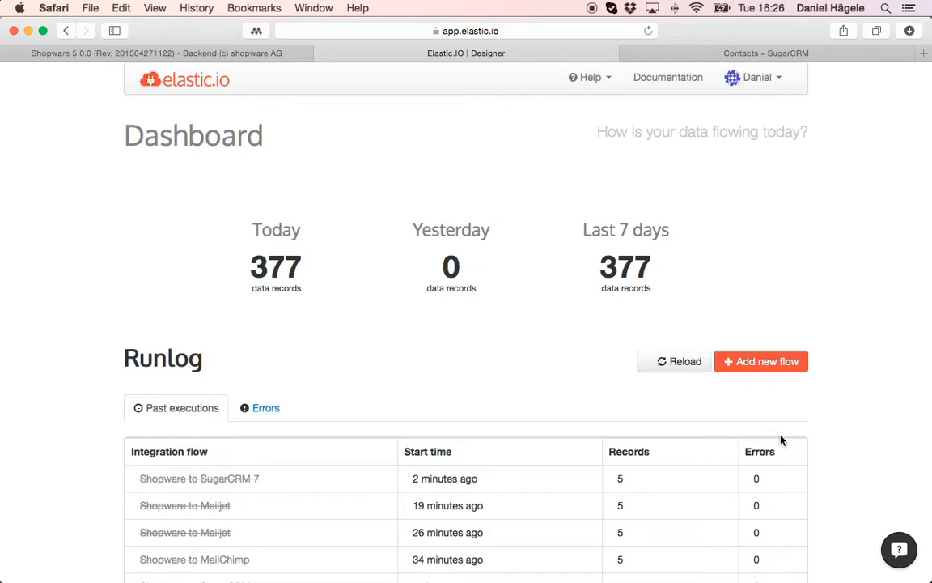
Add a new flow from the elastic.io Dashboard, opening the Designer
click(761, 360)
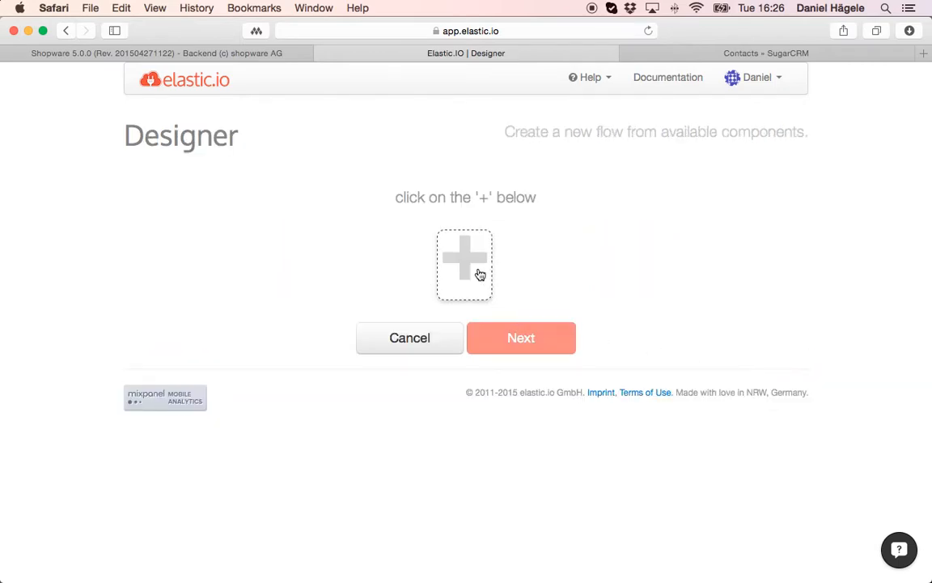
Chain a Shopware Query Customers step into a SugarCRM 7 Sync Contact step
click(465, 264)
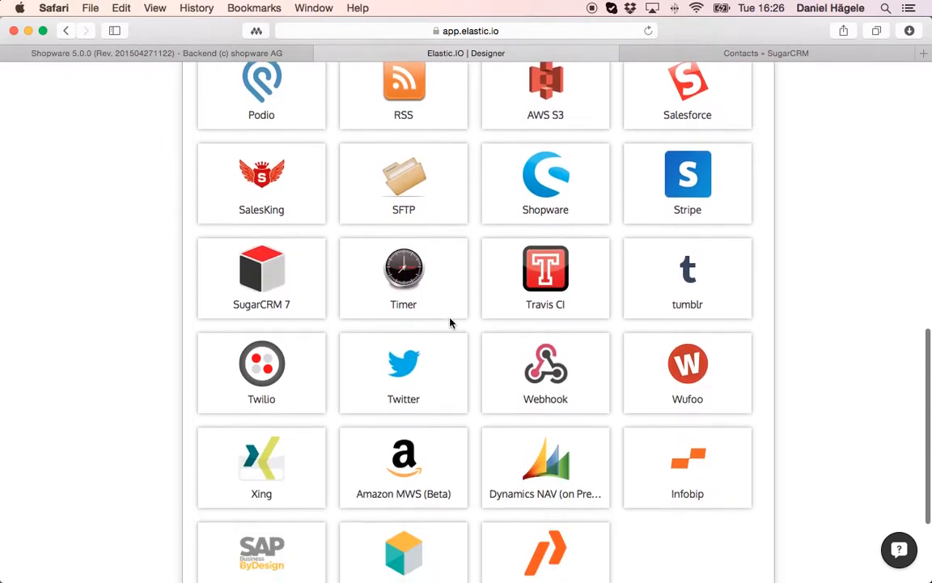
scroll(down, 3)
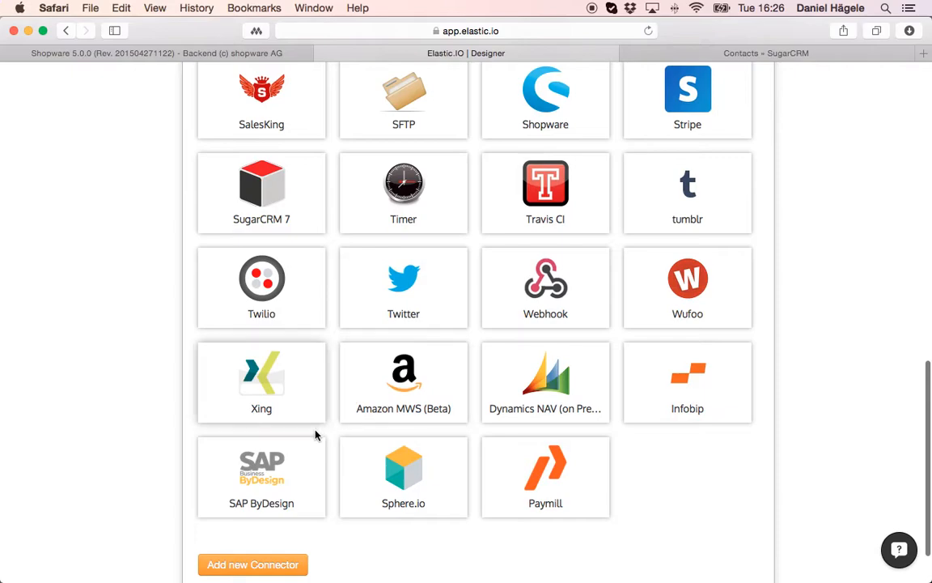
scroll(up, 3)
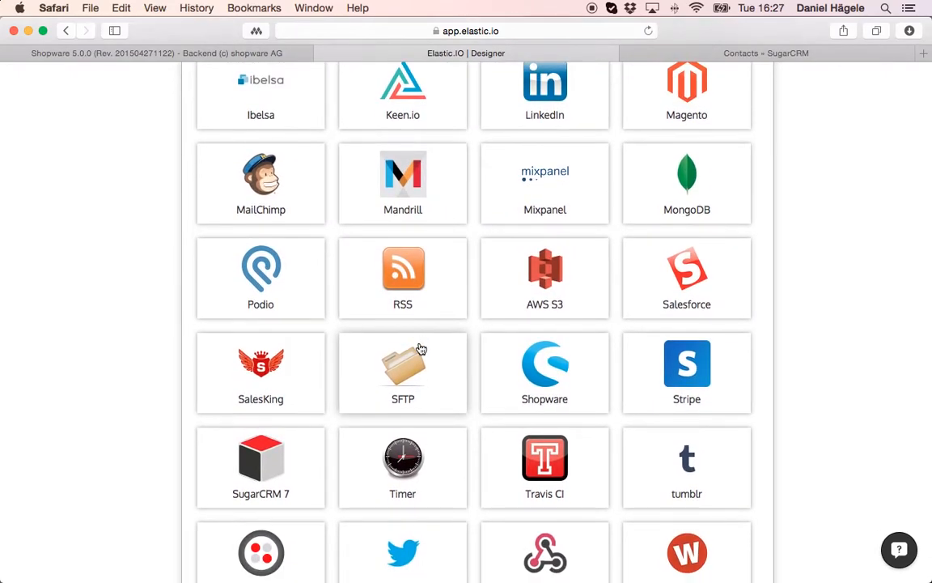
scroll(down, 3)
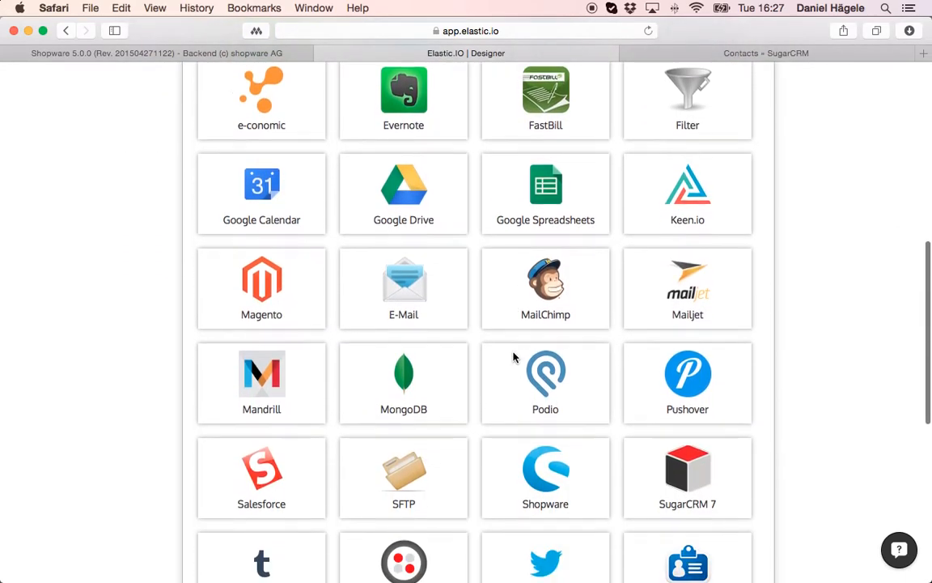
click(479, 70)
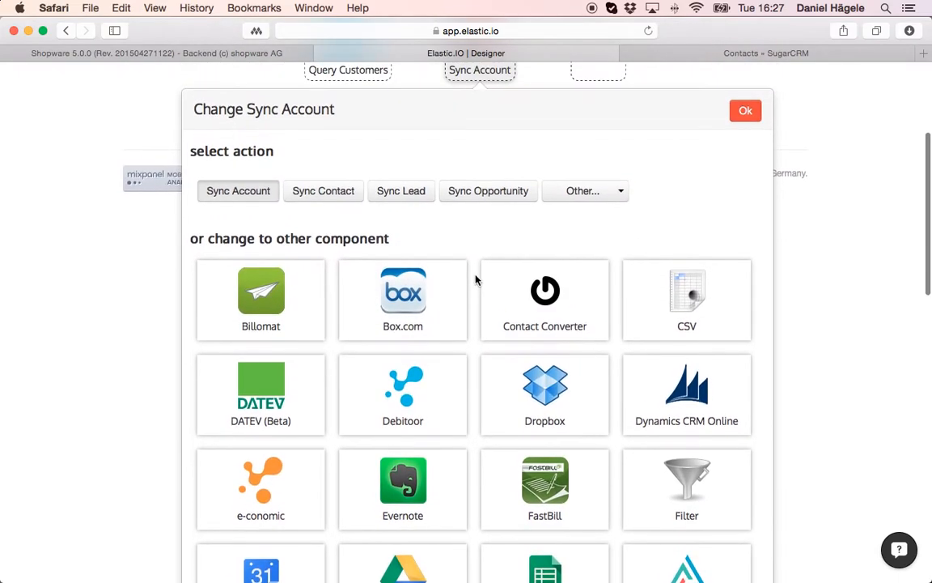
click(324, 191)
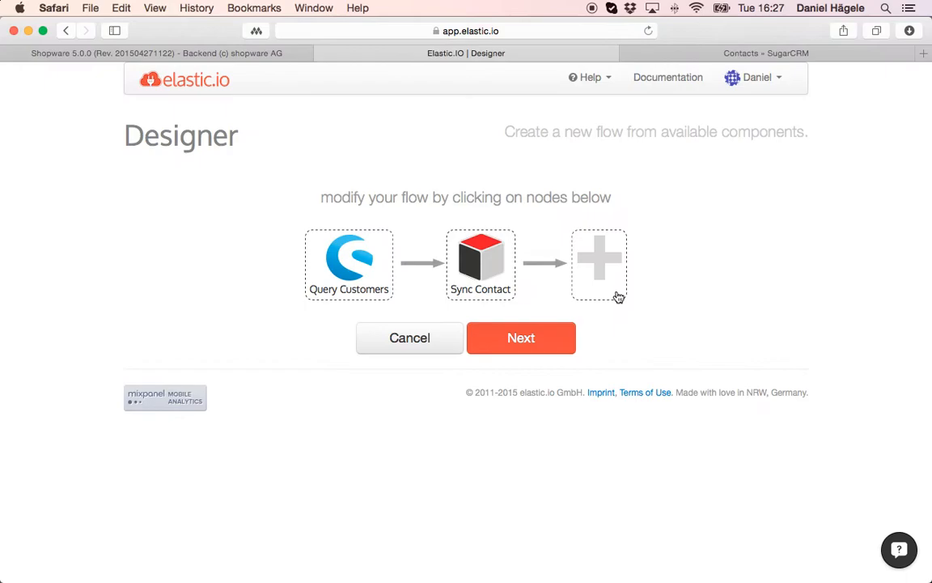
Proceed to flow configuration and begin a '+New account...' Shopware connection for Query Customers
click(521, 339)
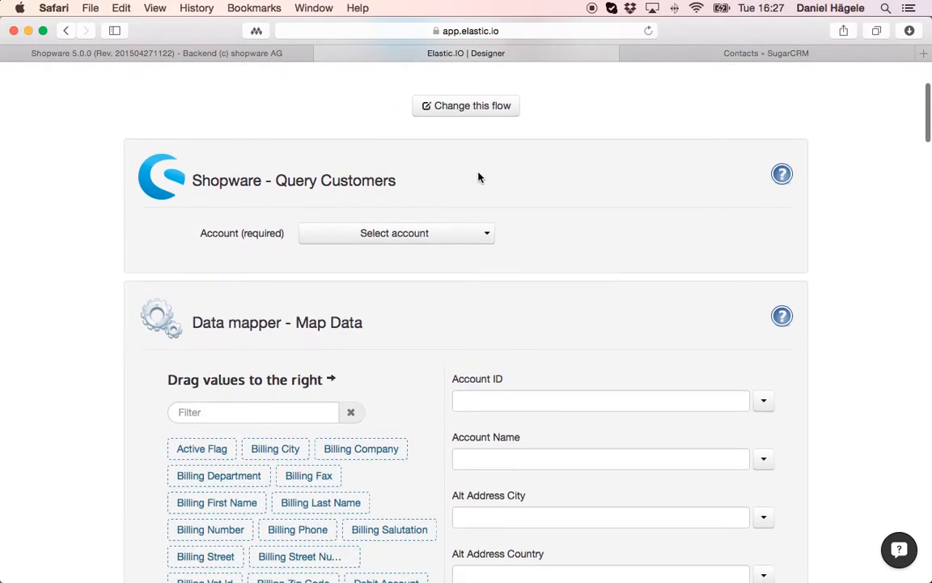
click(394, 233)
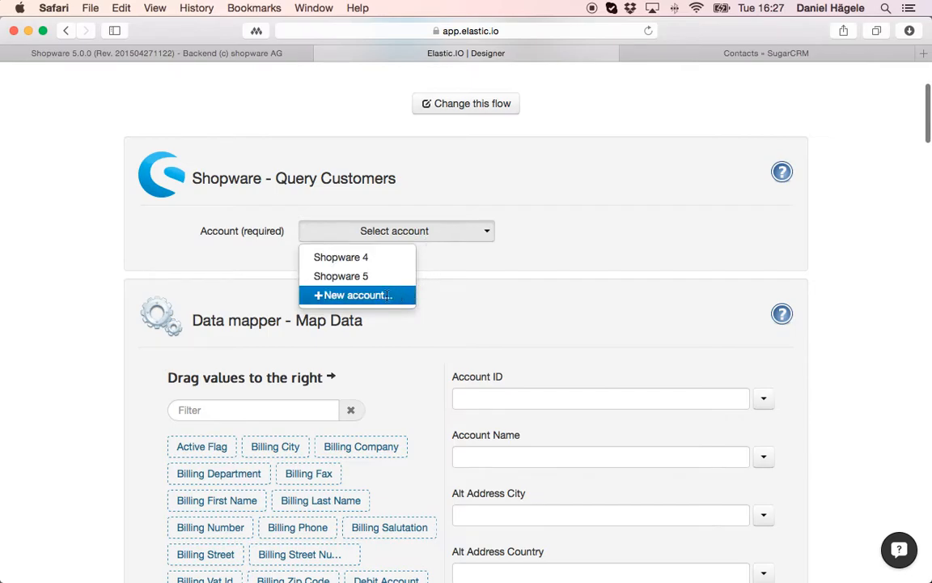
click(353, 294)
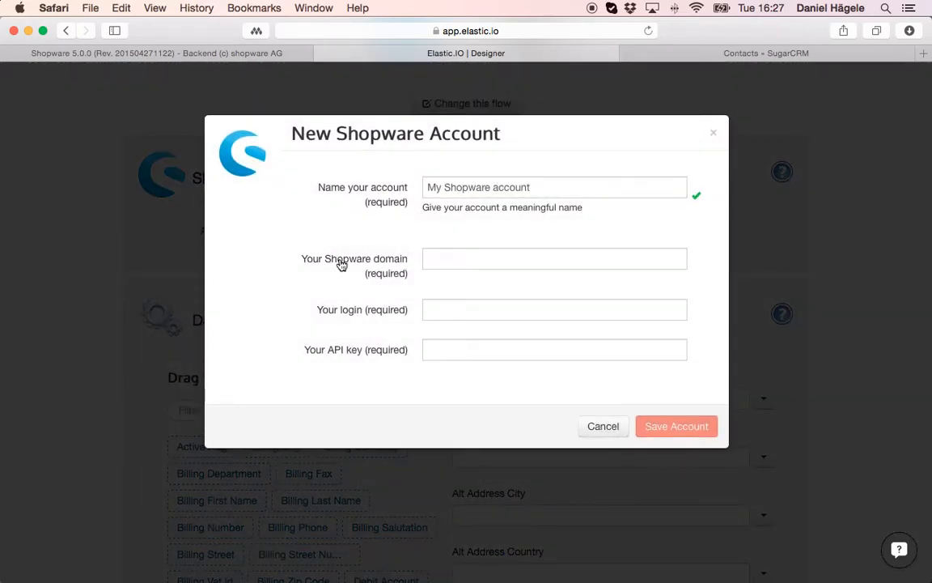
mouse_move(332, 330)
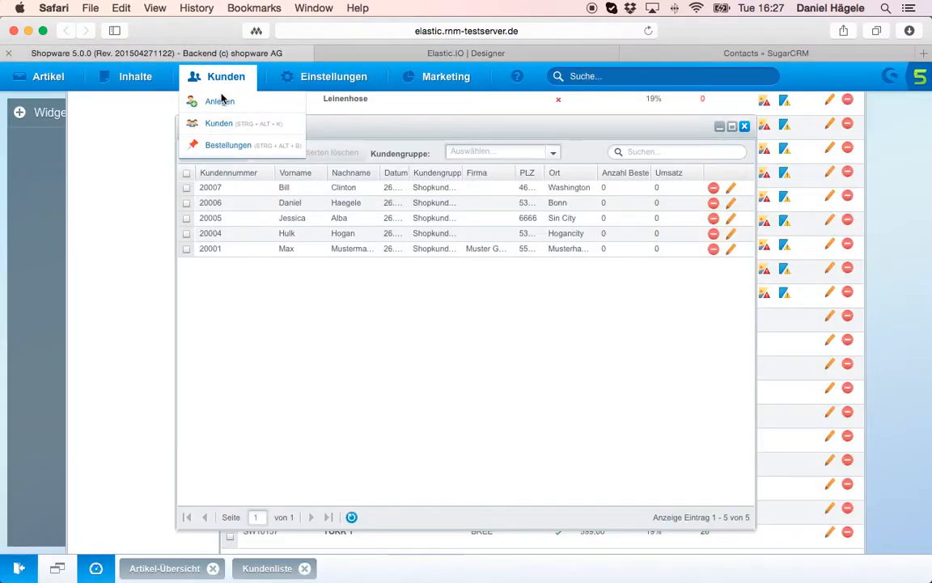
Check the admin user in Shopware's backend user administration, then return to elastic.io
click(333, 76)
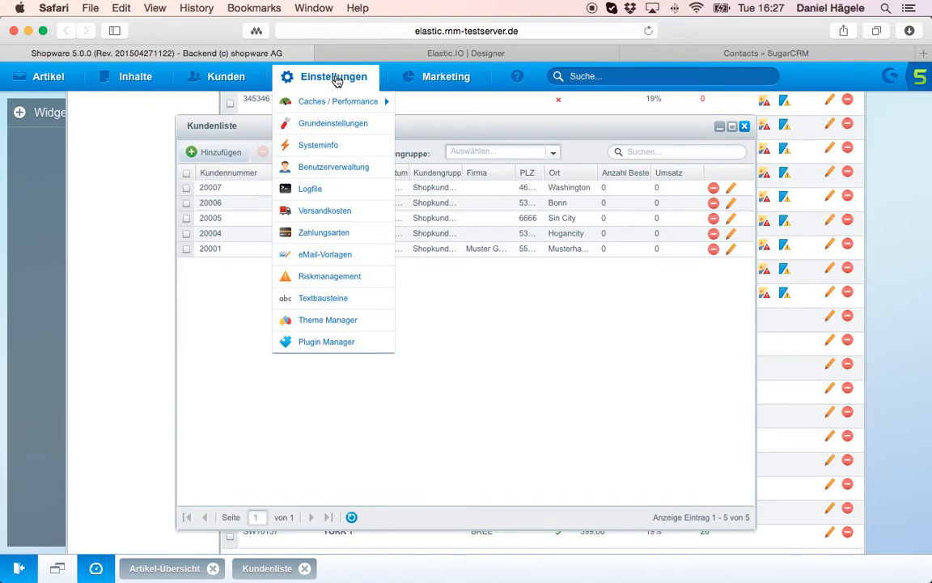
mouse_move(333, 167)
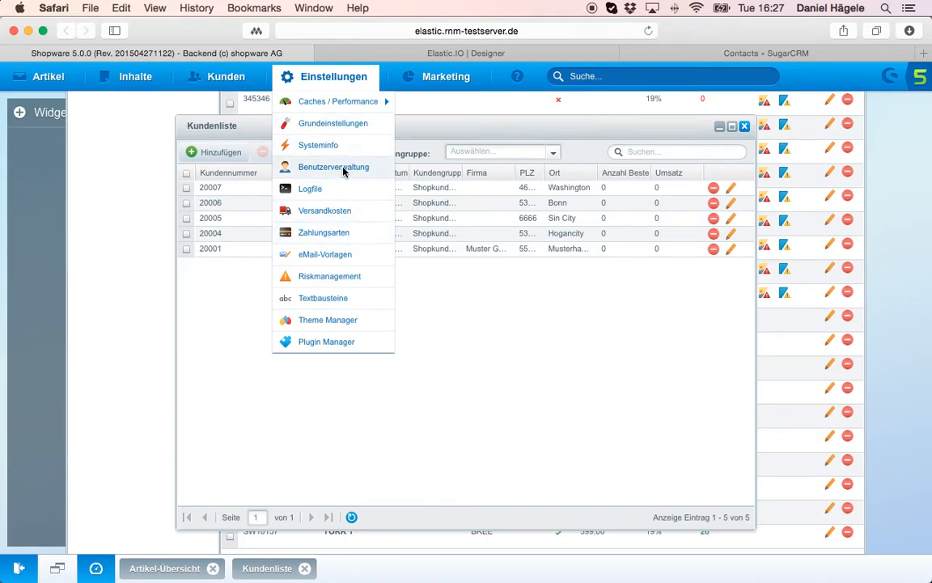
click(333, 167)
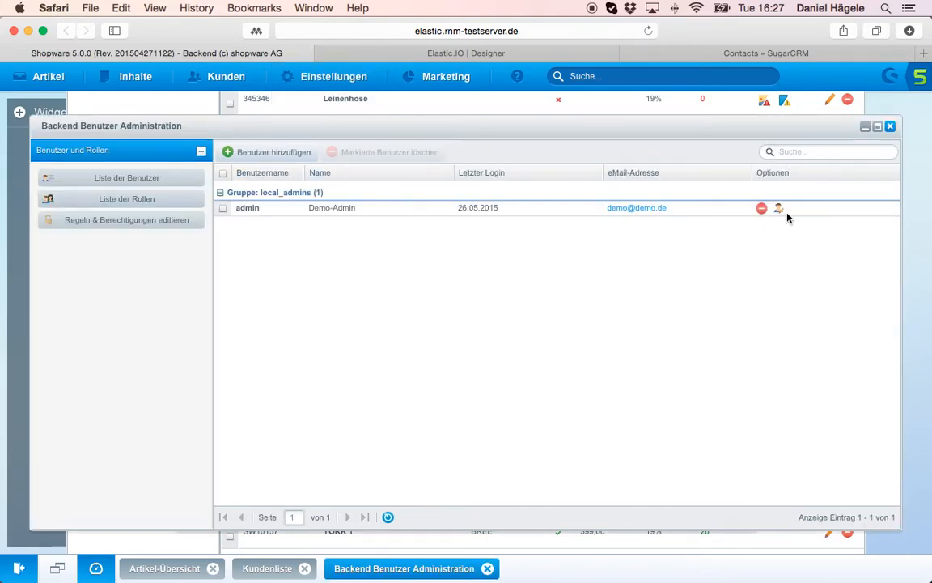
mouse_move(777, 209)
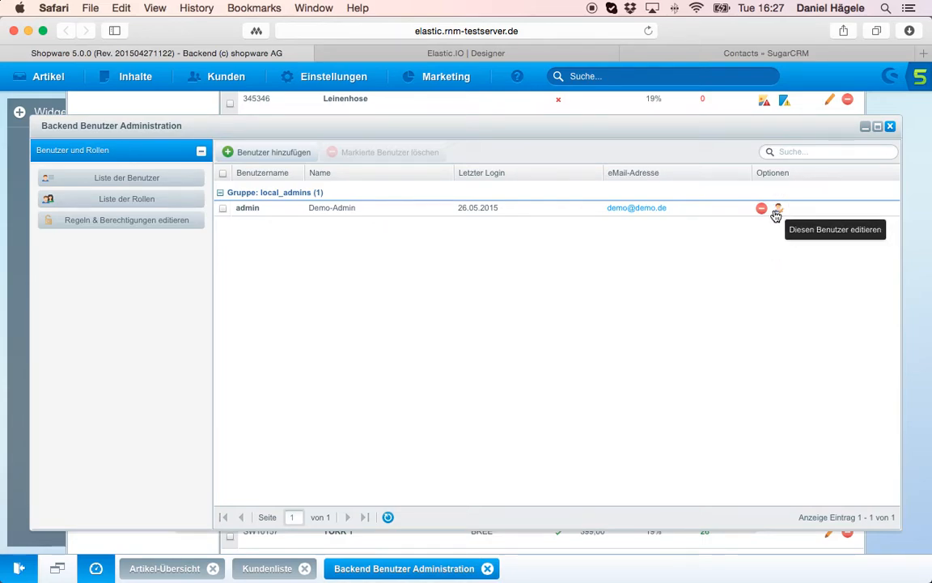
click(777, 207)
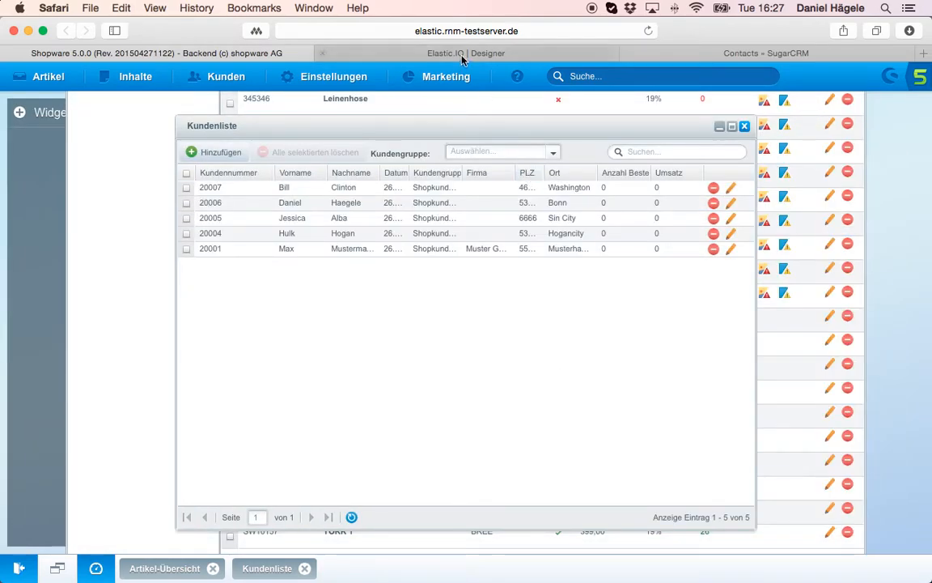
click(466, 52)
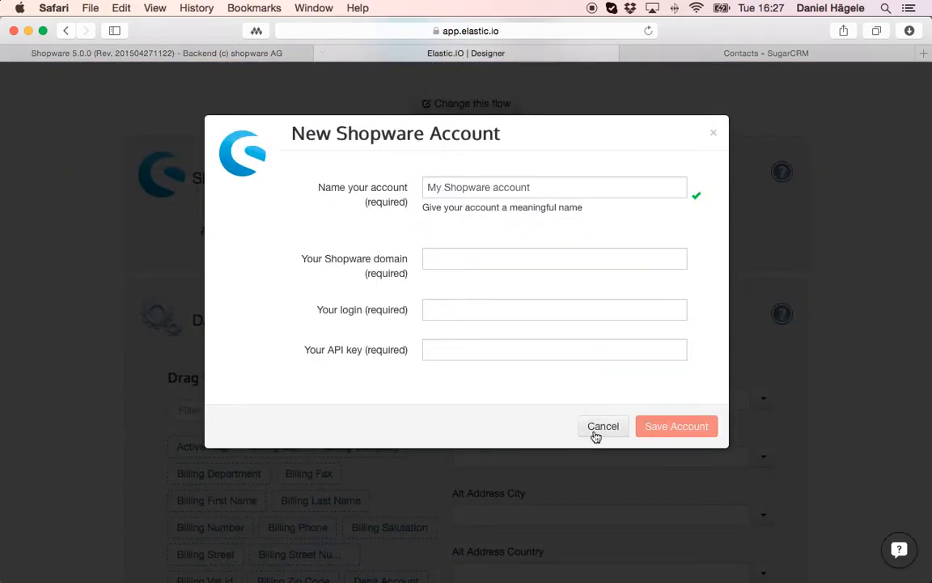
Cancel the Shopware account form, reach the New SugarCRM 7 Account form, and switch to SugarCRM
click(602, 425)
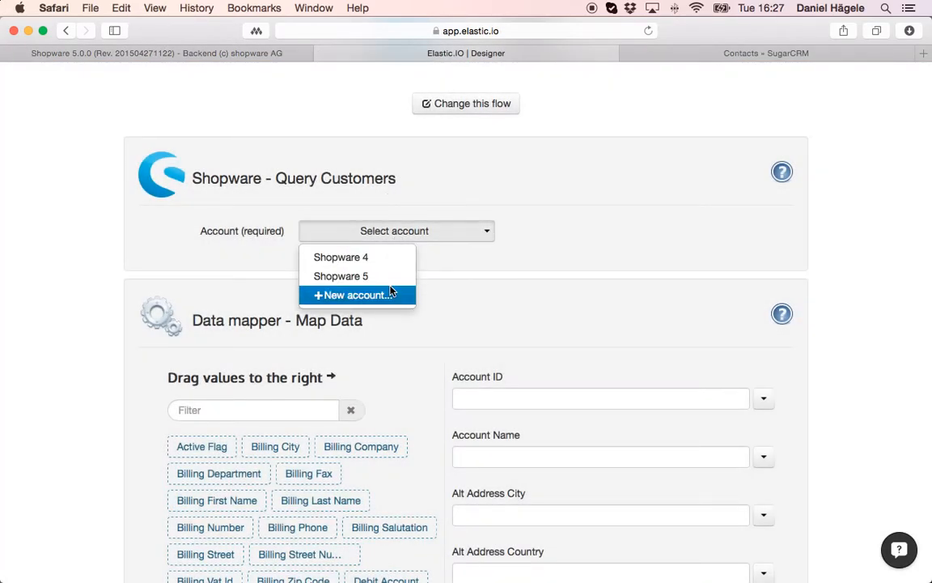
scroll(down, 3)
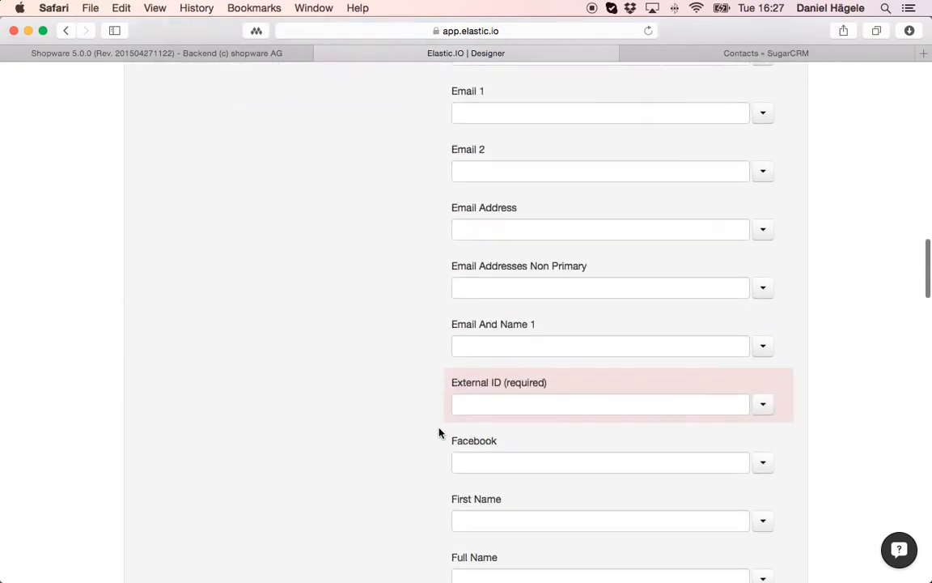
scroll(down, 3)
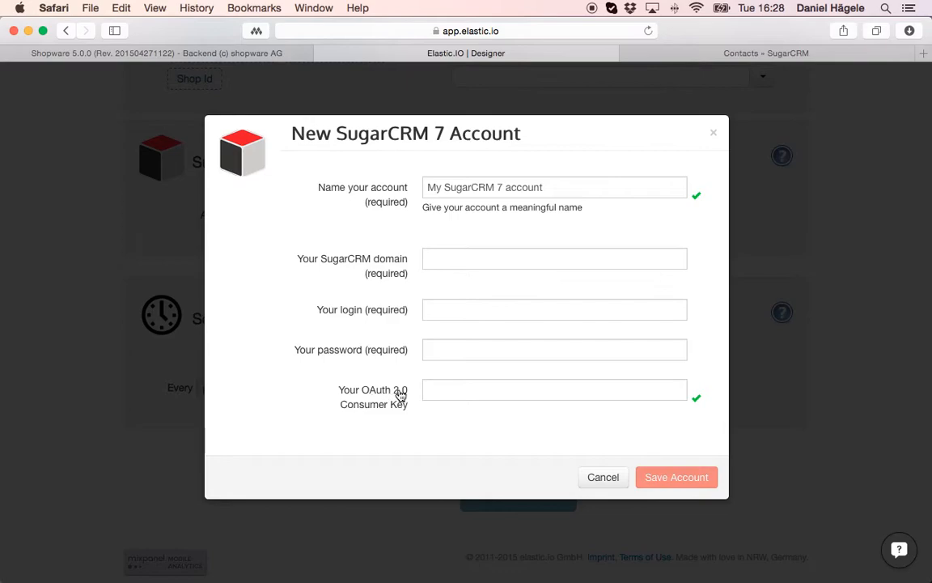
mouse_move(373, 420)
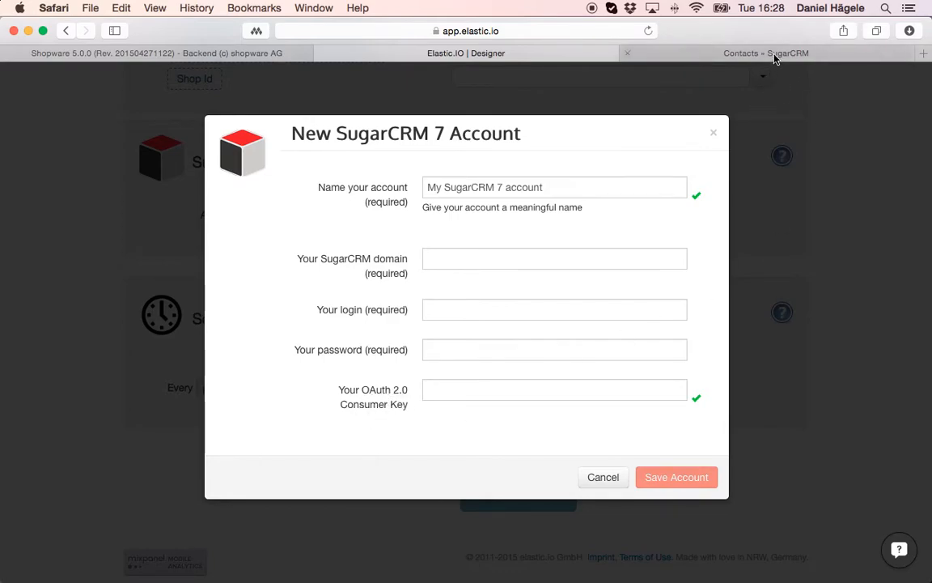
click(766, 51)
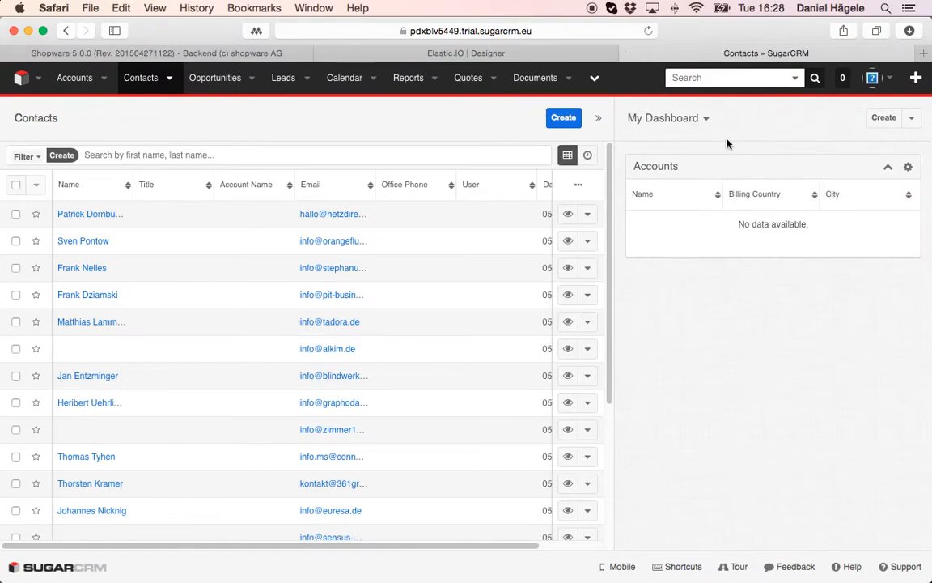
Review SugarCRM's three OAuth Consumer Keys via Admin > System, then navigate back
click(888, 78)
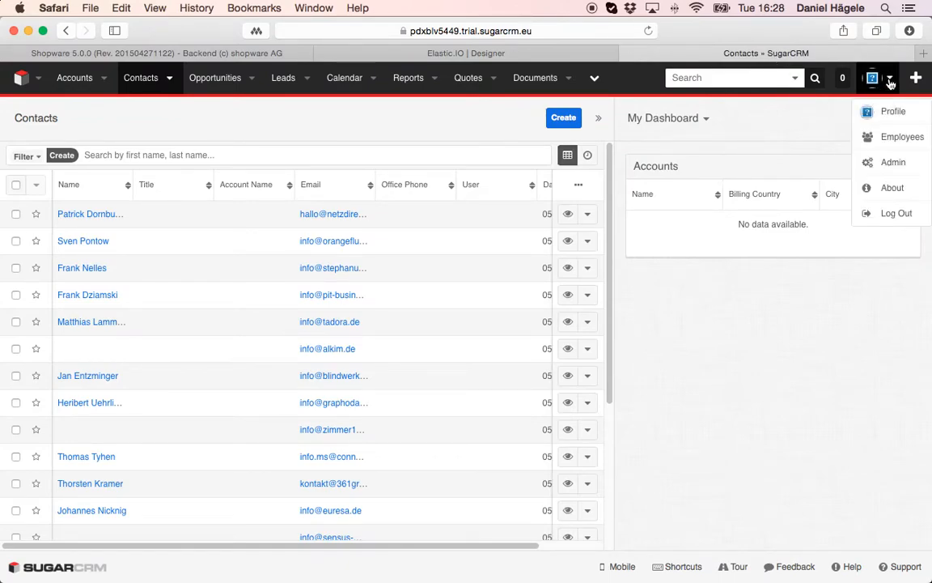
mouse_move(893, 162)
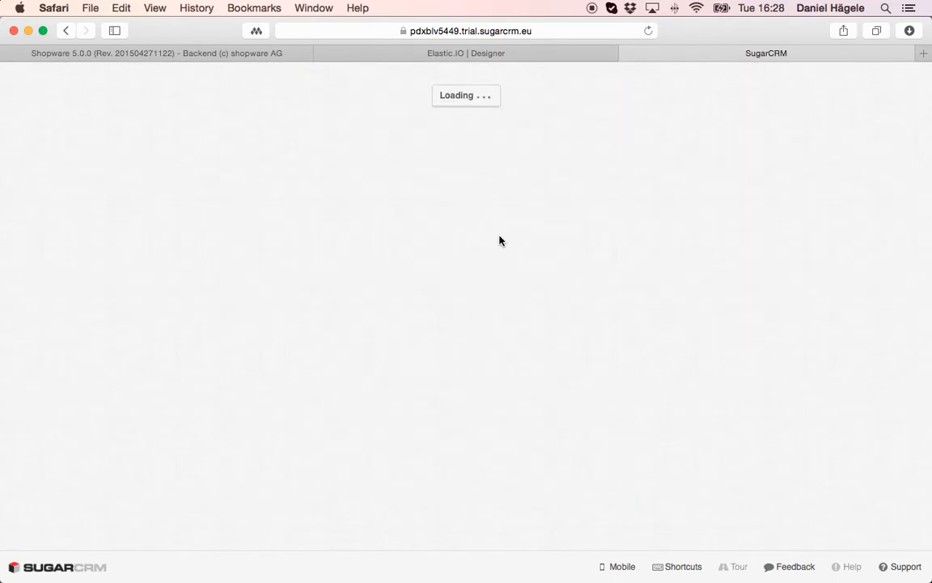
mouse_move(421, 262)
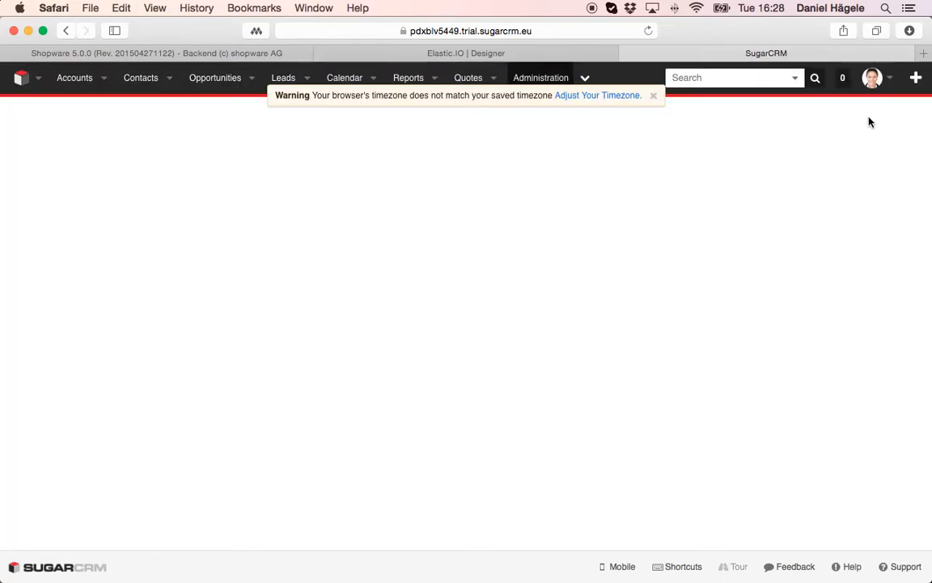
click(541, 77)
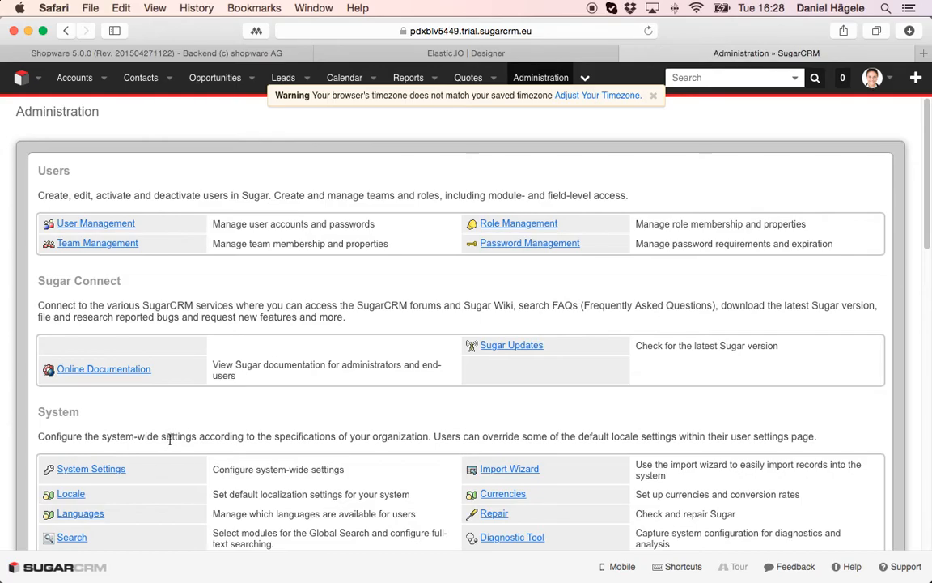
scroll(down, 3)
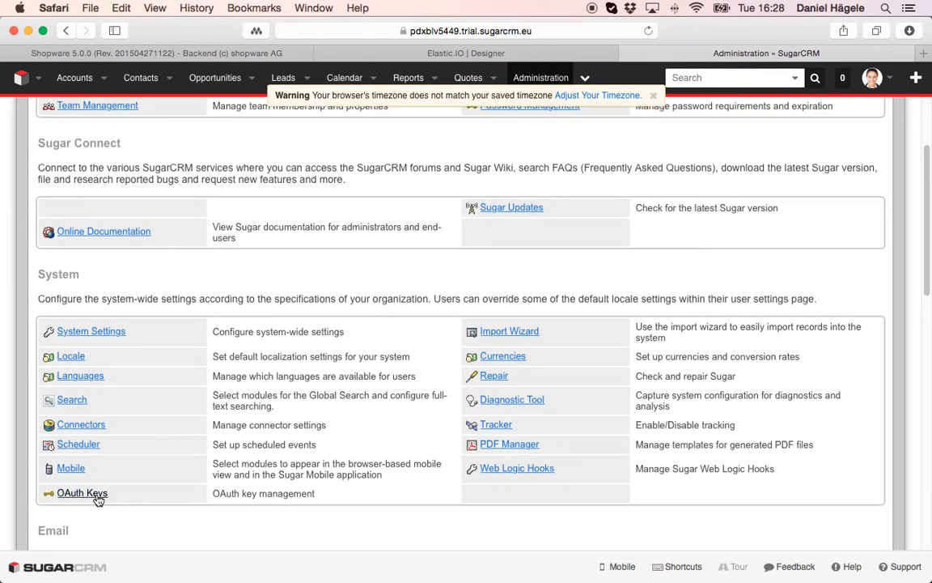
click(81, 492)
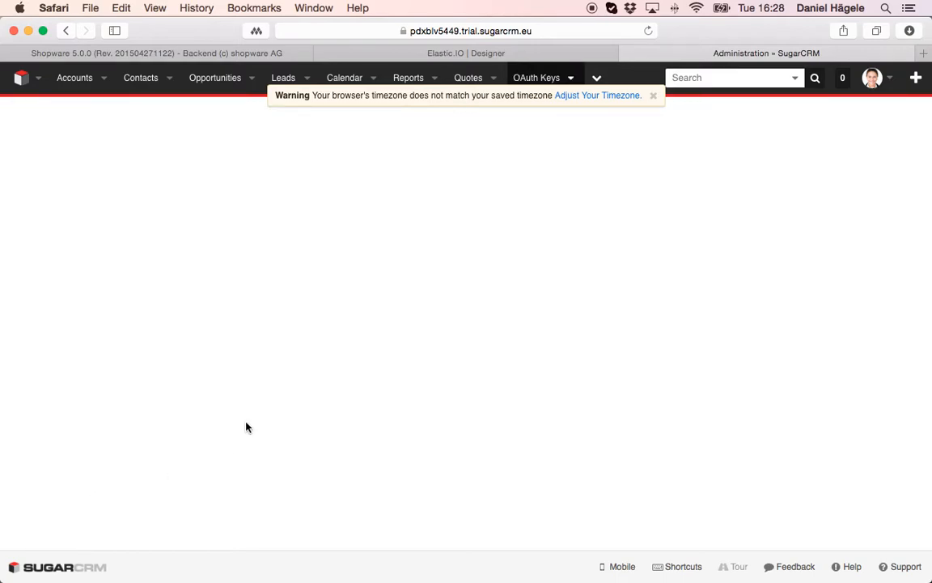
click(537, 78)
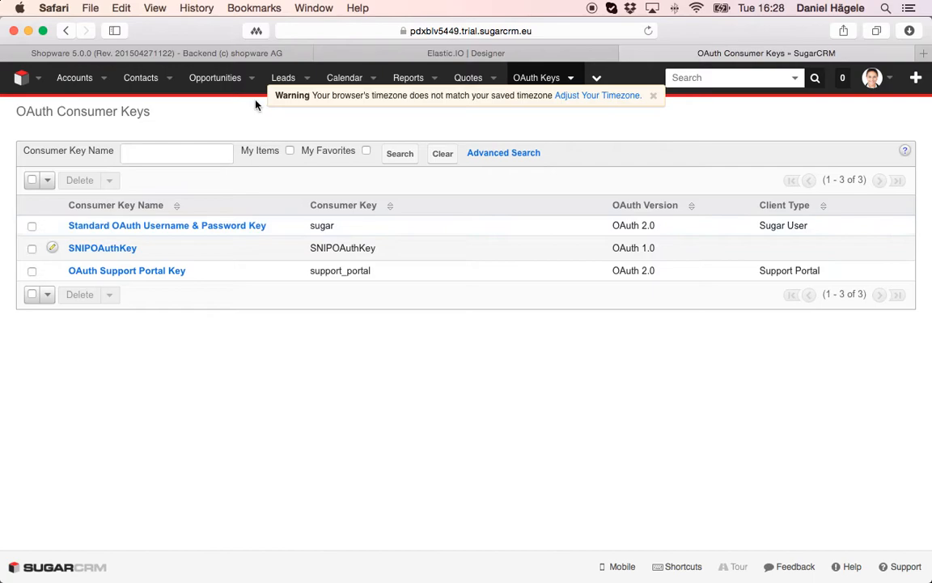
click(139, 78)
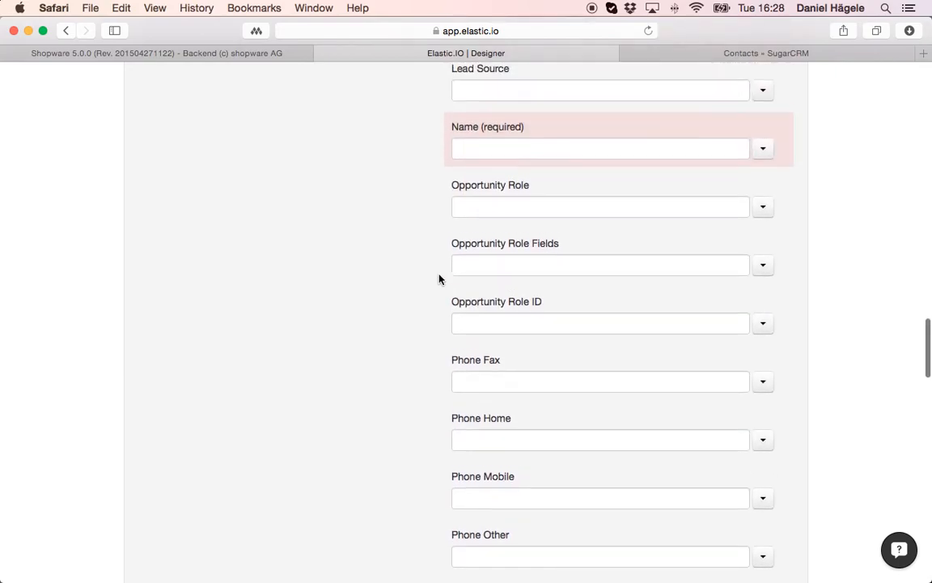
Map Shopware id, Billing First Name and Billing Last Name onto contact External ID, First Name and Last Name
scroll(down, 3)
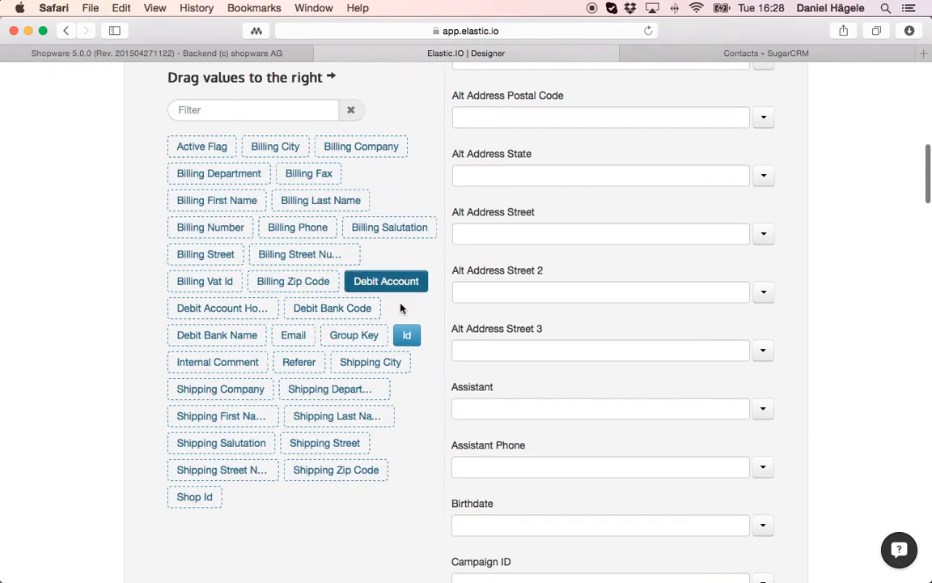
scroll(down, 3)
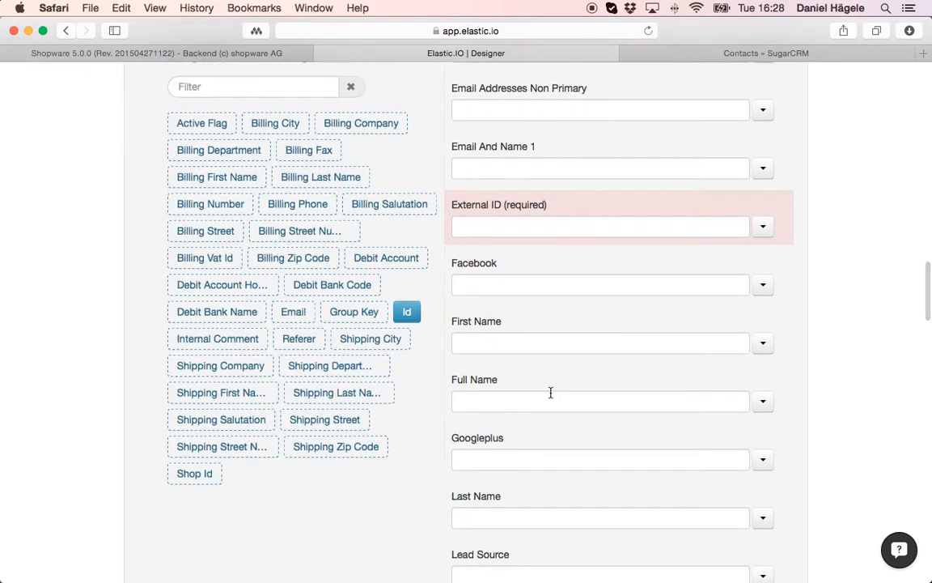
drag(406, 311, 492, 227)
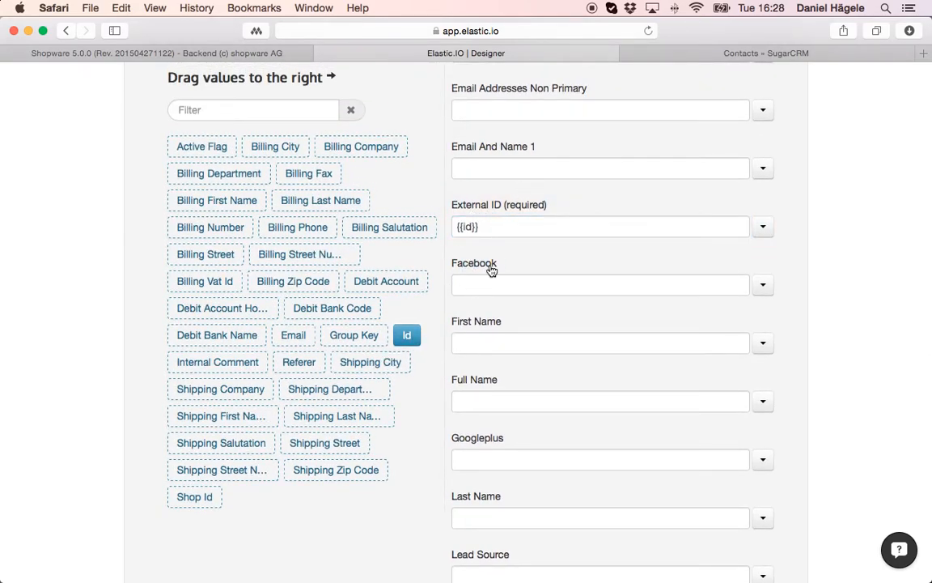
scroll(down, 3)
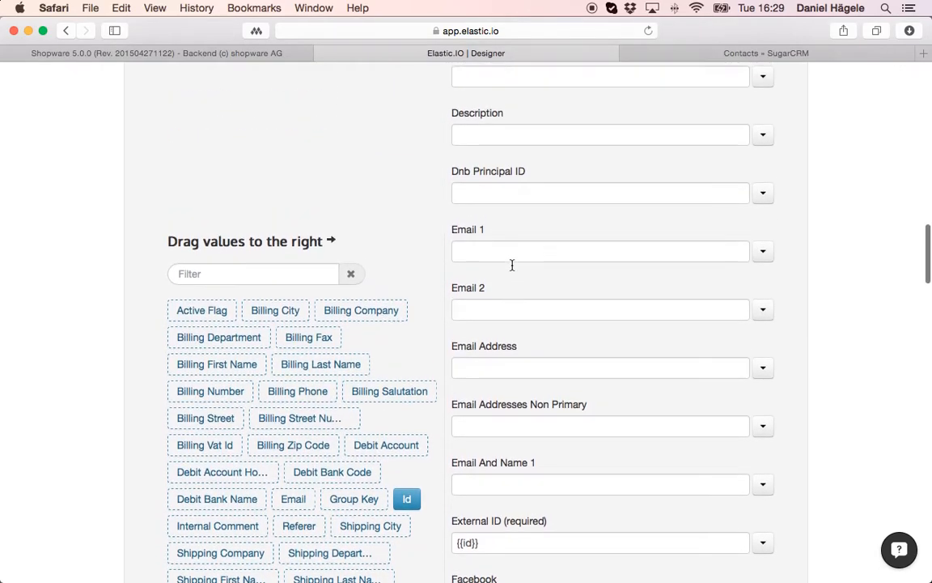
scroll(down, 3)
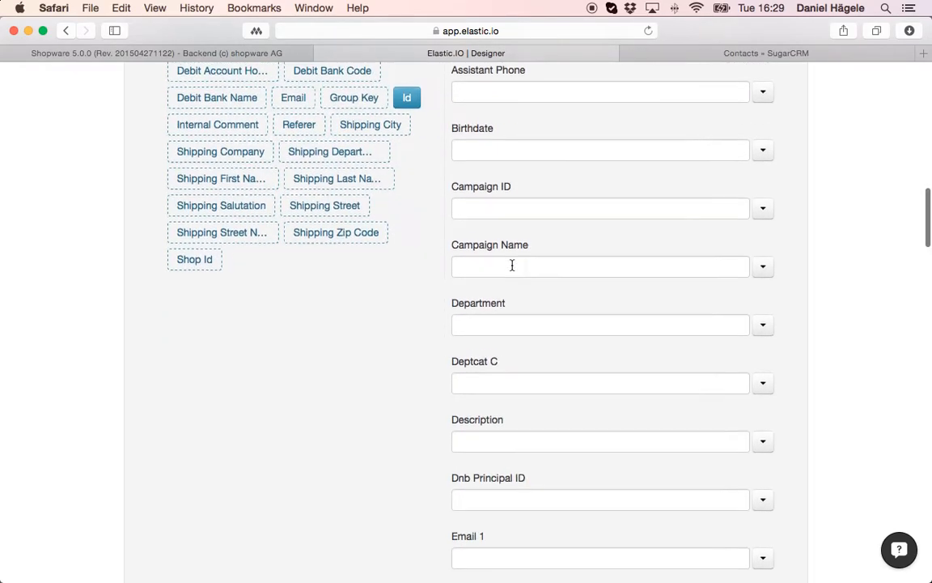
scroll(down, 3)
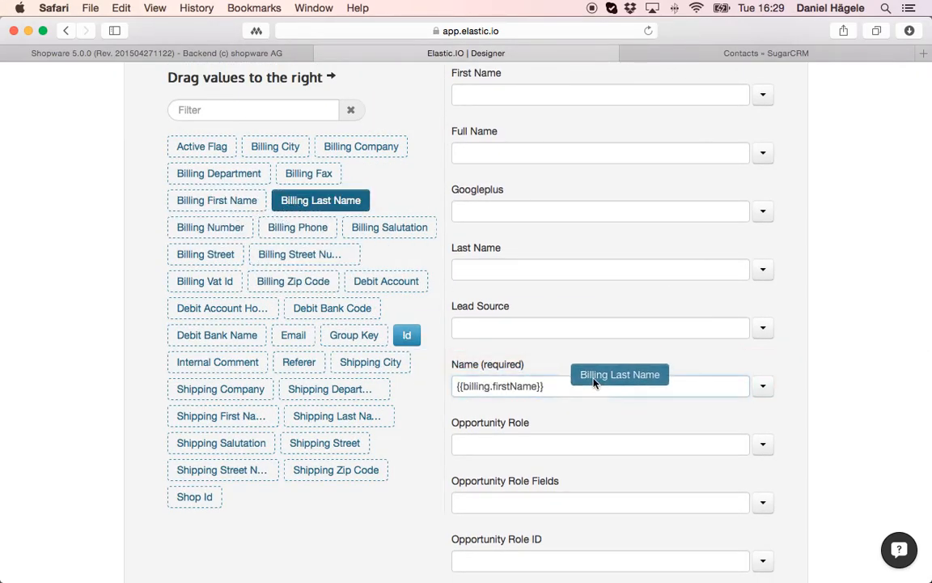
drag(321, 201, 602, 386)
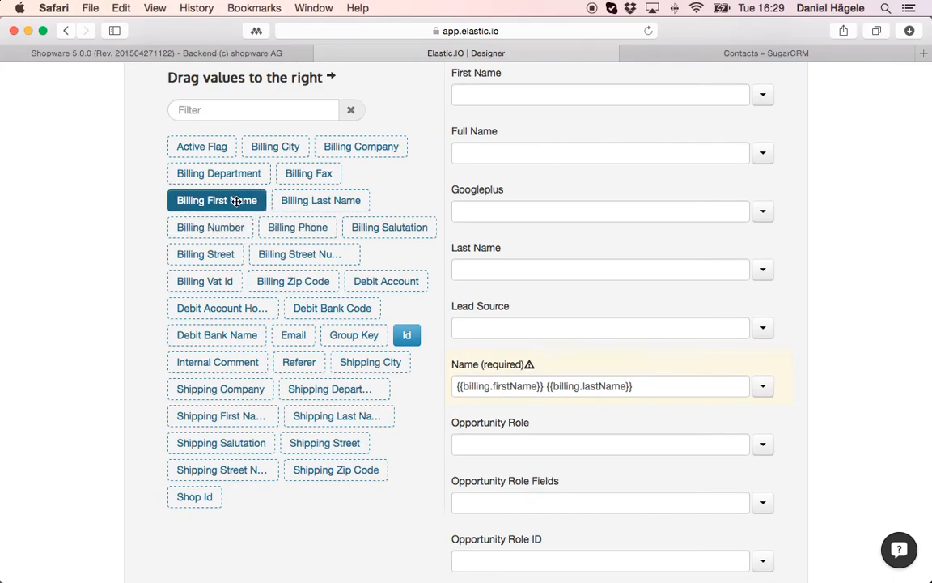
drag(217, 201, 599, 94)
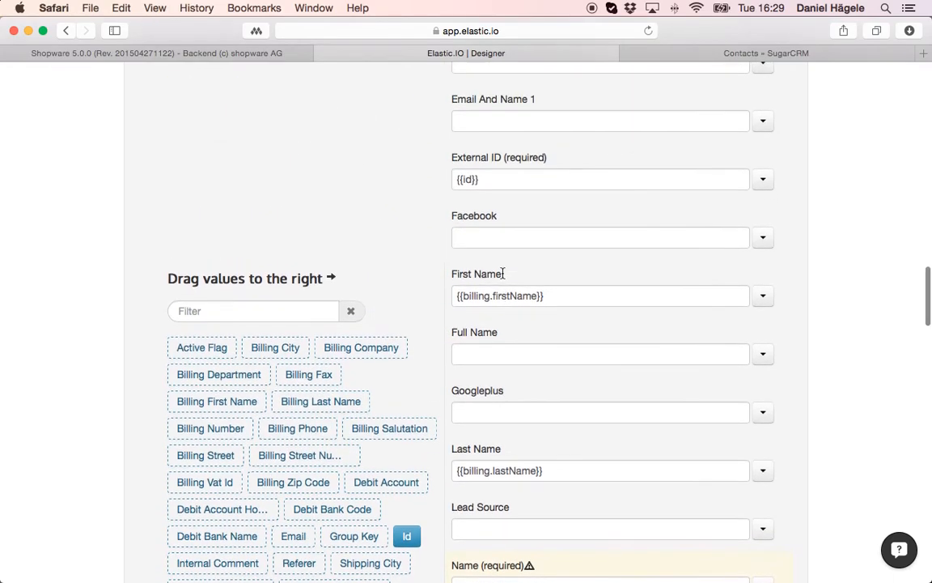
scroll(down, 3)
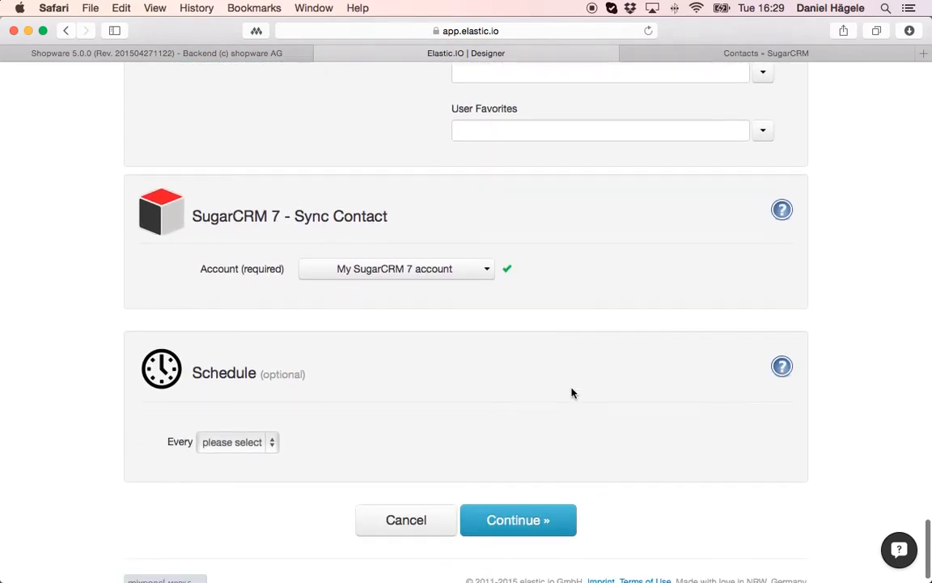
Leave the schedule at 'please select' and save the Shopware to SugarCRM 7 flow
scroll(down, 3)
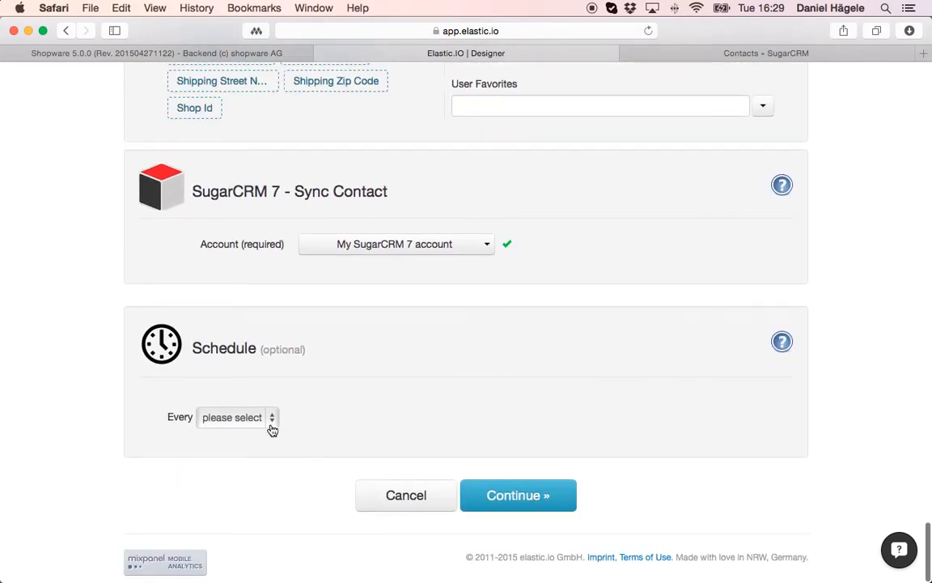
click(236, 418)
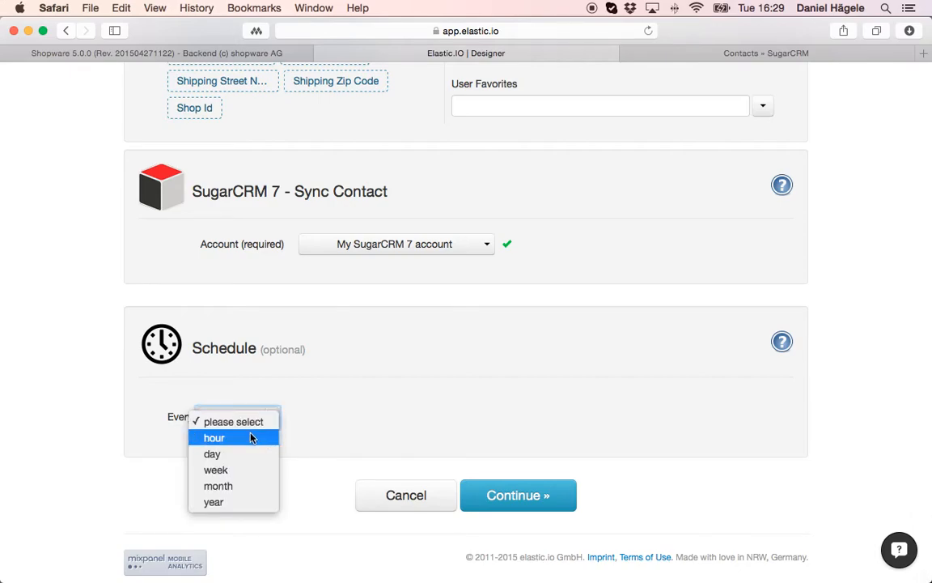
mouse_move(212, 453)
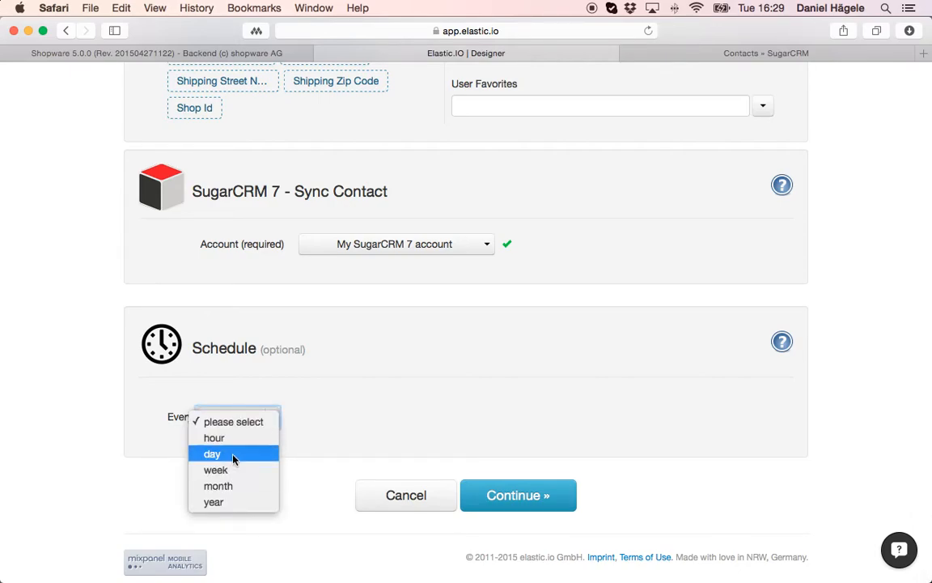
mouse_move(218, 486)
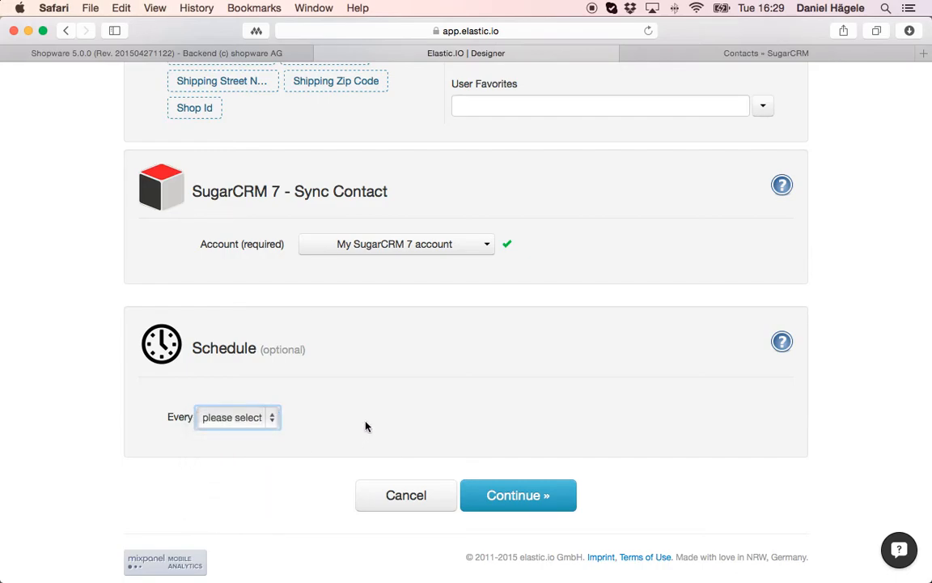
mouse_move(657, 484)
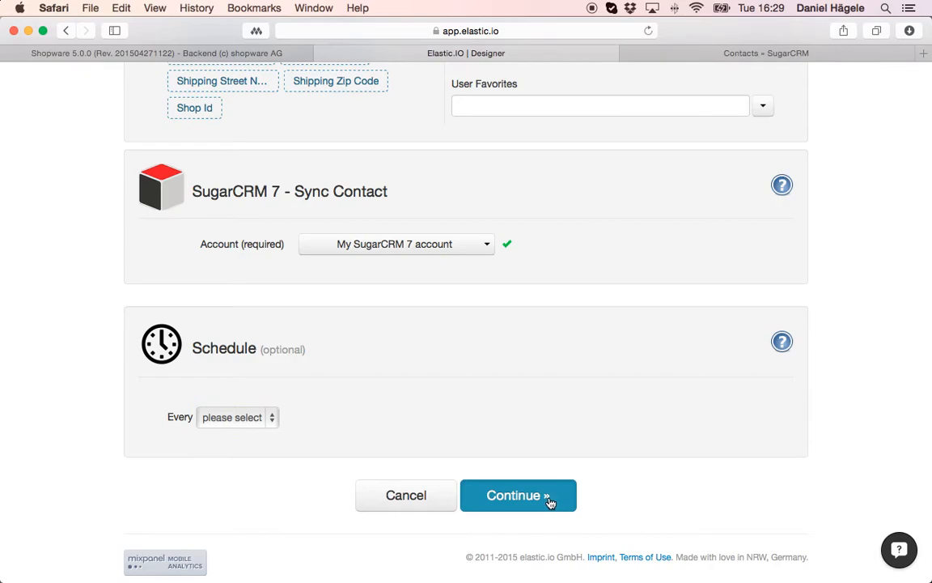
click(518, 495)
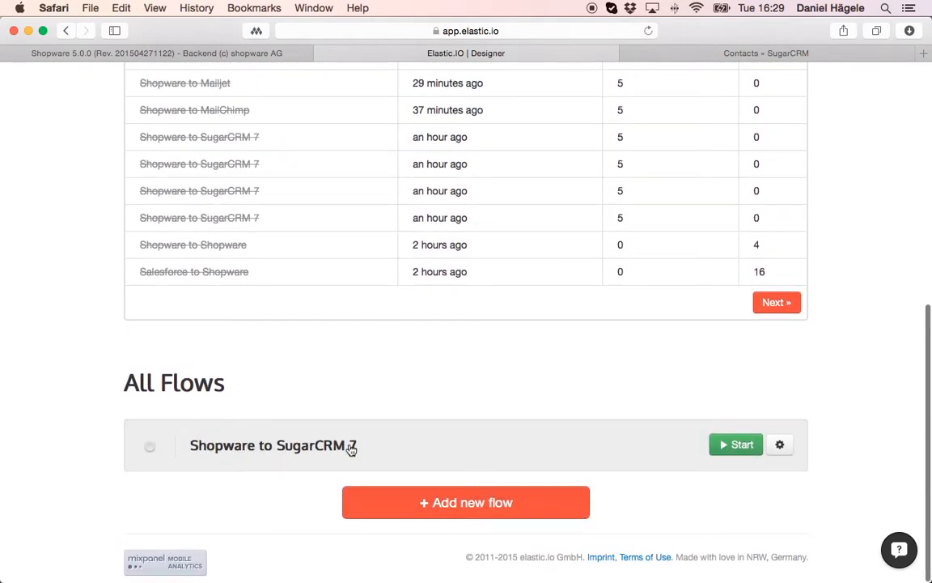
Start the Shopware to SugarCRM 7 flow and inspect its newest run: five customers, no errors
click(735, 443)
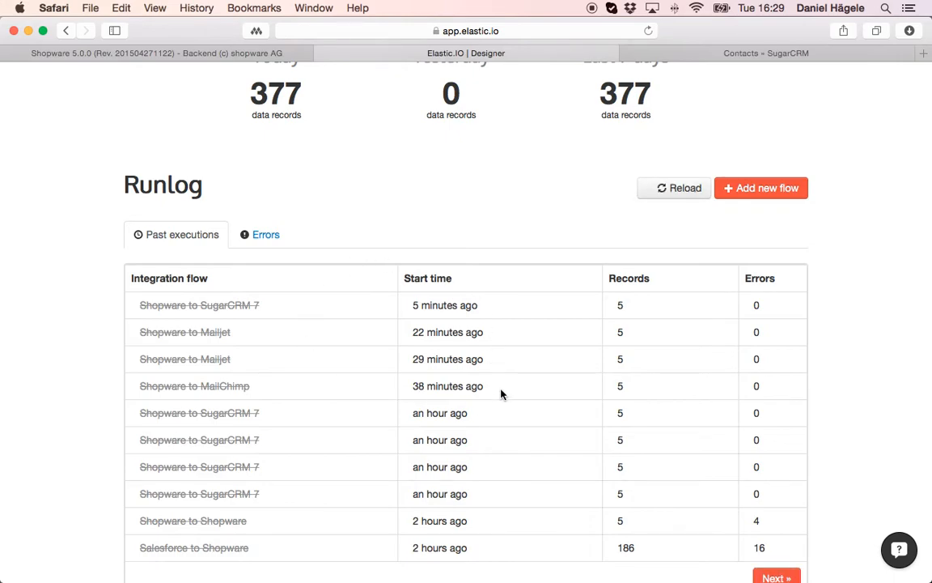
mouse_move(498, 293)
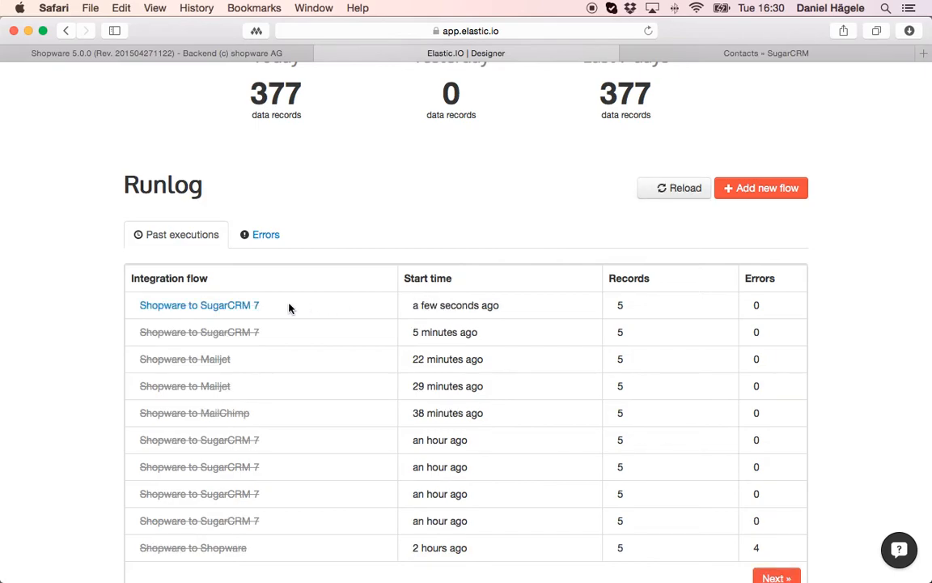
click(199, 304)
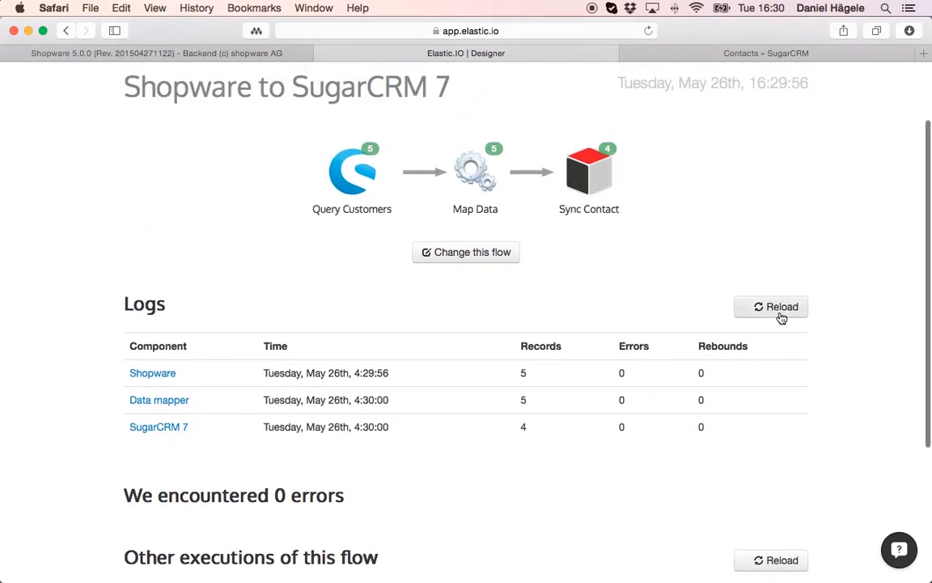
Reload the run log so SugarCRM 7 shows five records, then view the SugarCRM Contacts list
click(770, 306)
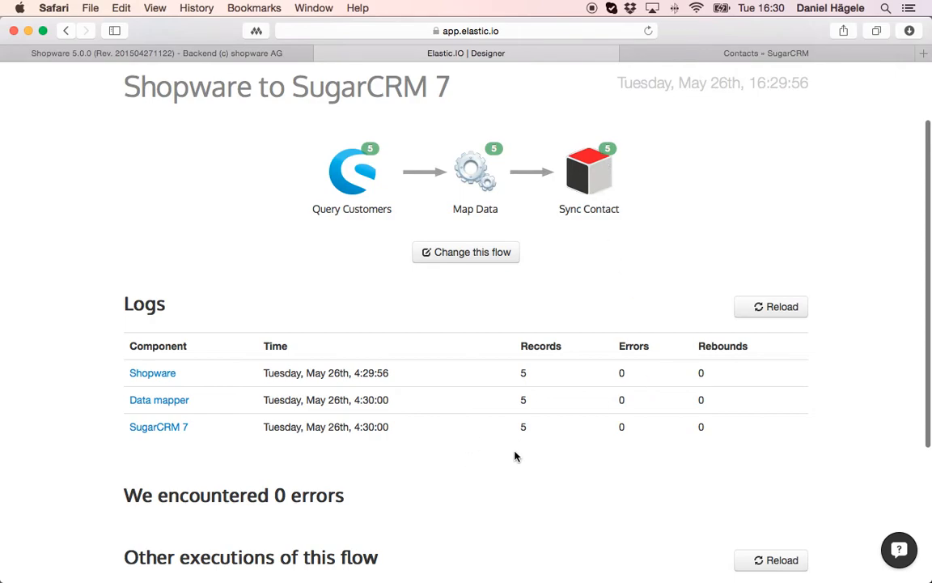
scroll(down, 3)
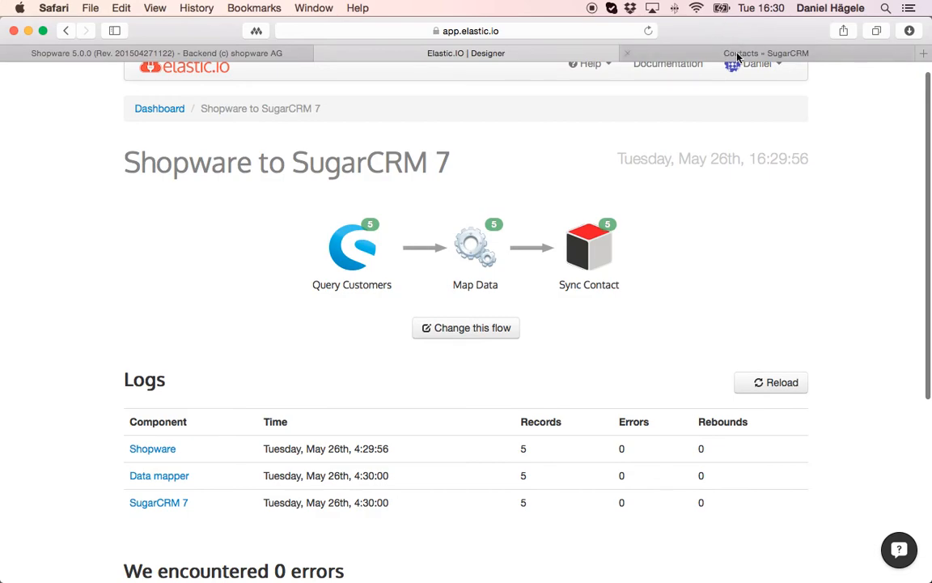
click(765, 52)
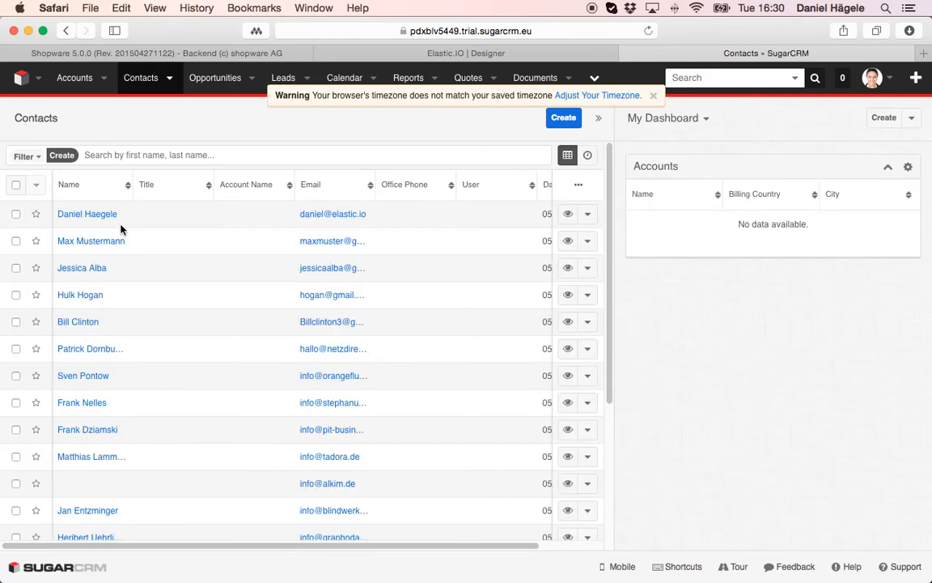
mouse_move(81, 225)
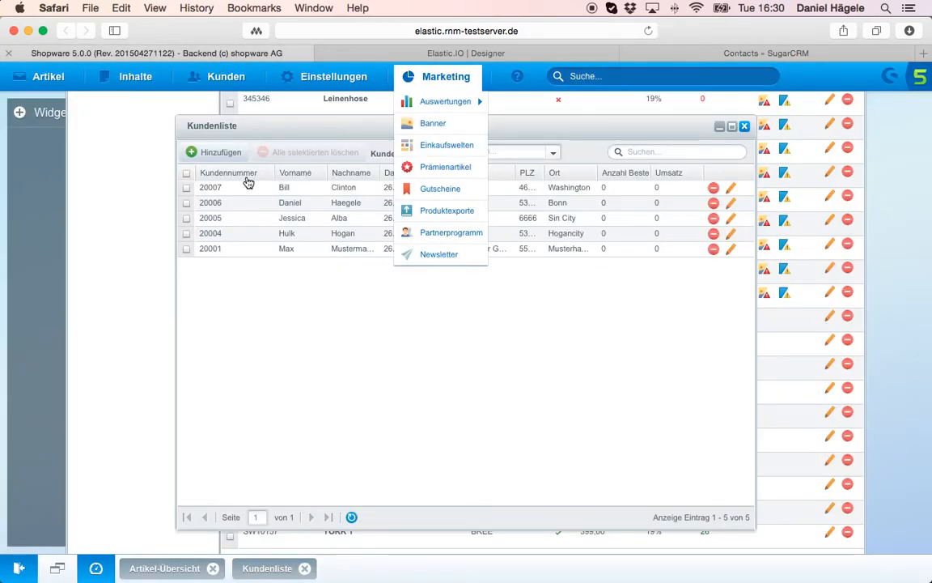
After cross-checking the synced contacts, go back to the Elastic.IO Designer flow page
click(227, 77)
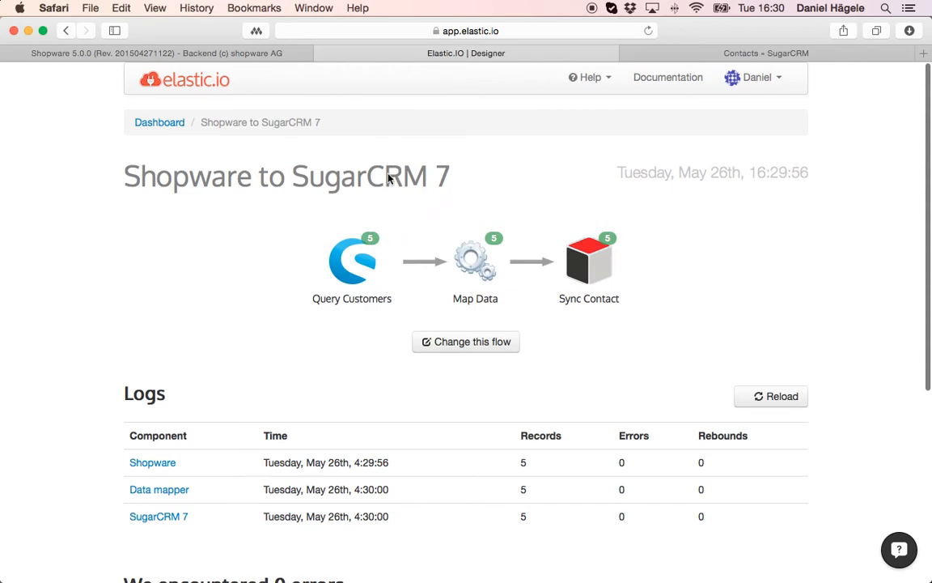
mouse_move(390, 265)
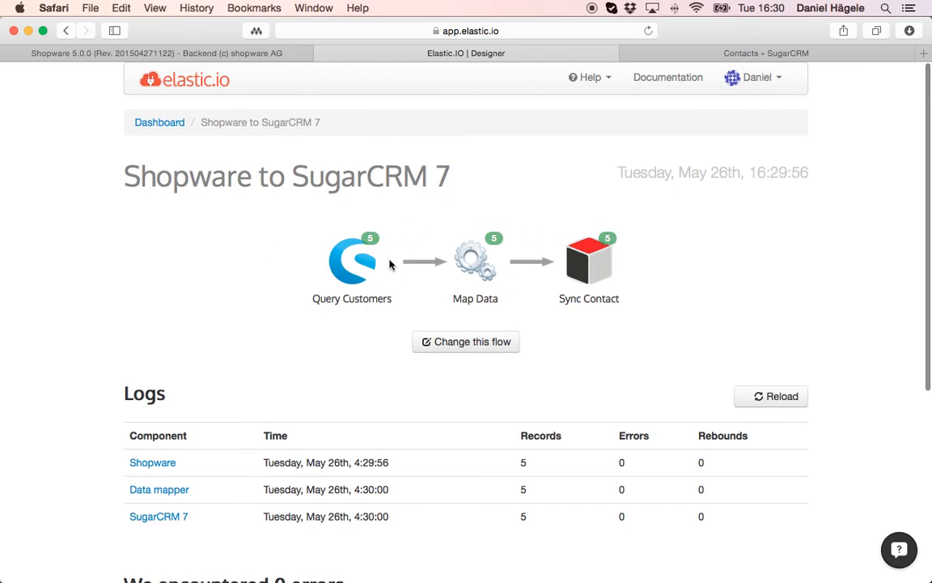
mouse_move(360, 275)
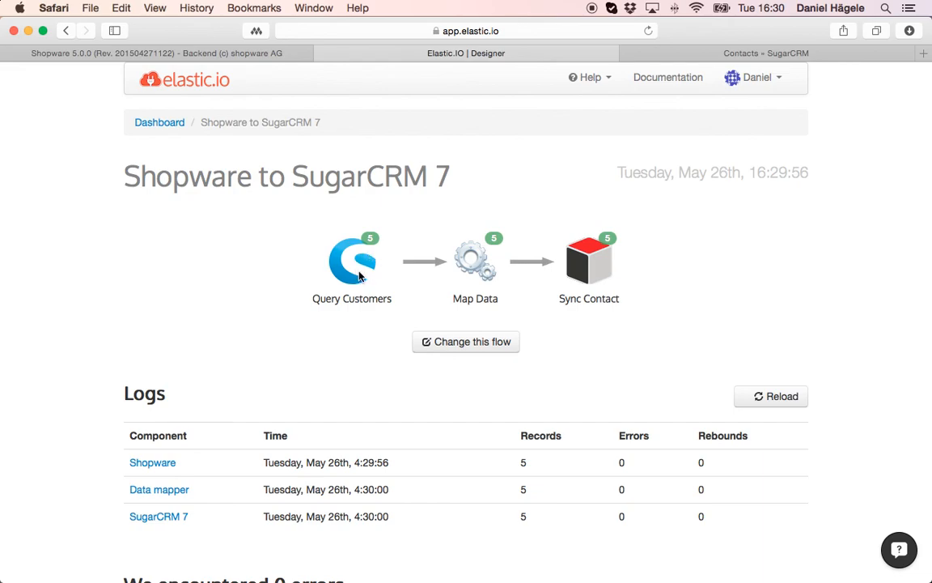
mouse_move(442, 236)
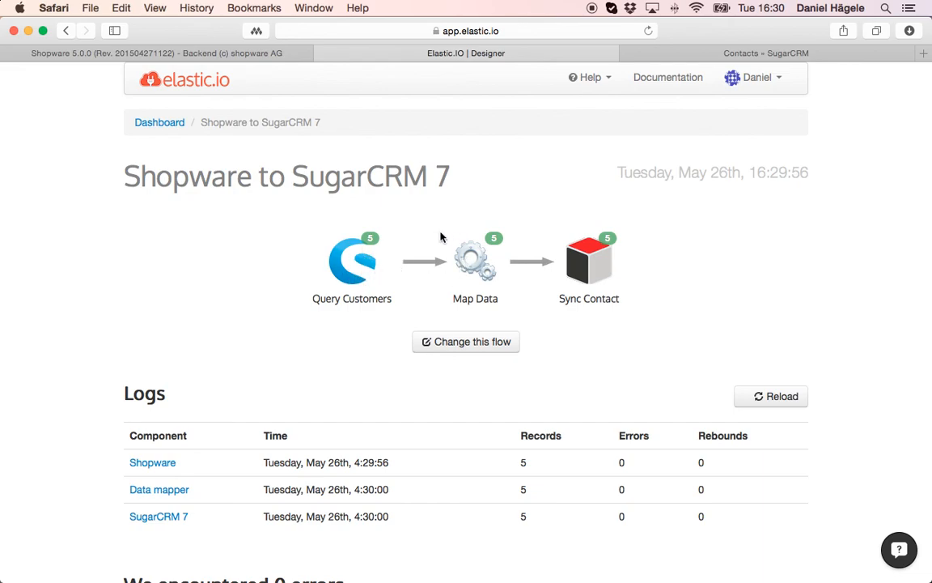
mouse_move(605, 258)
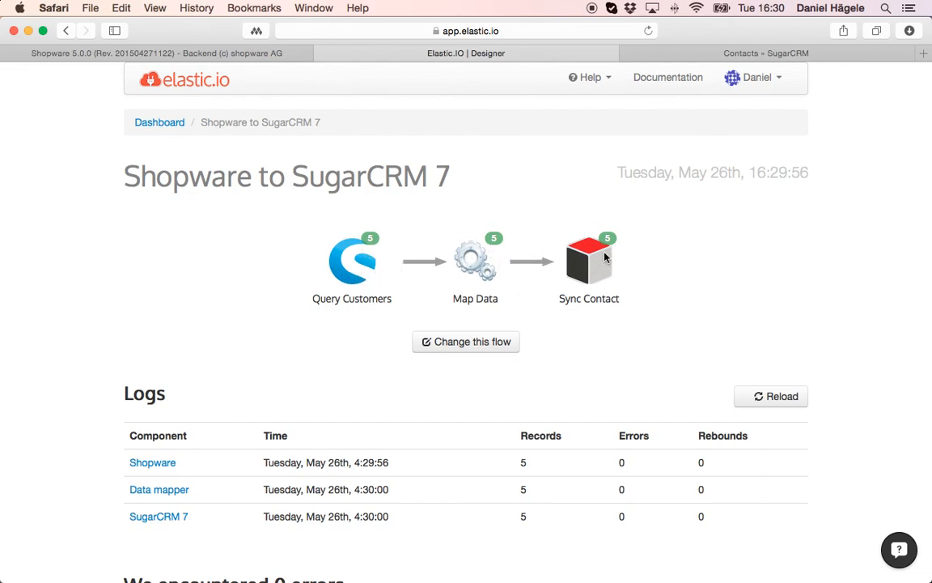
Return to the elastic.io Dashboard via the breadcrumb, showing 382 records today
click(159, 123)
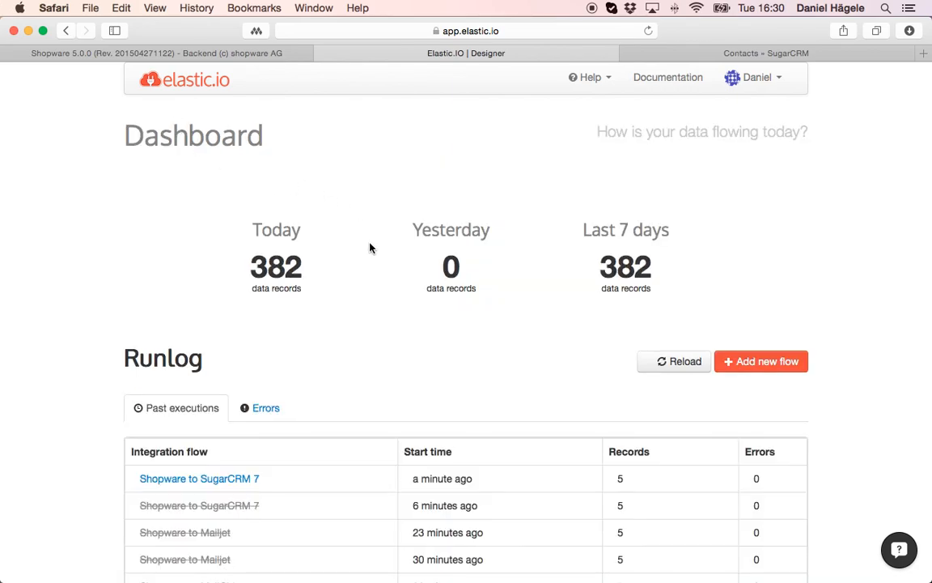
mouse_move(534, 175)
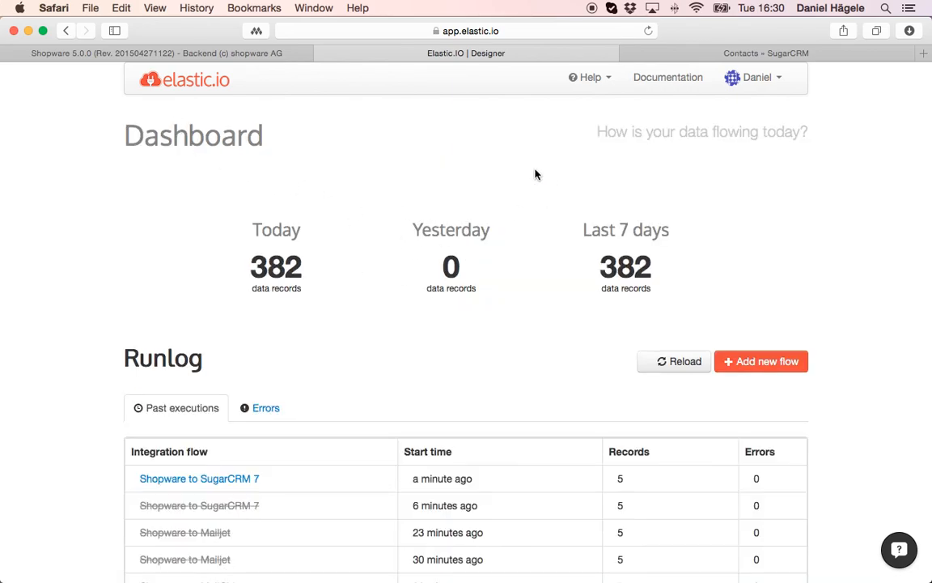